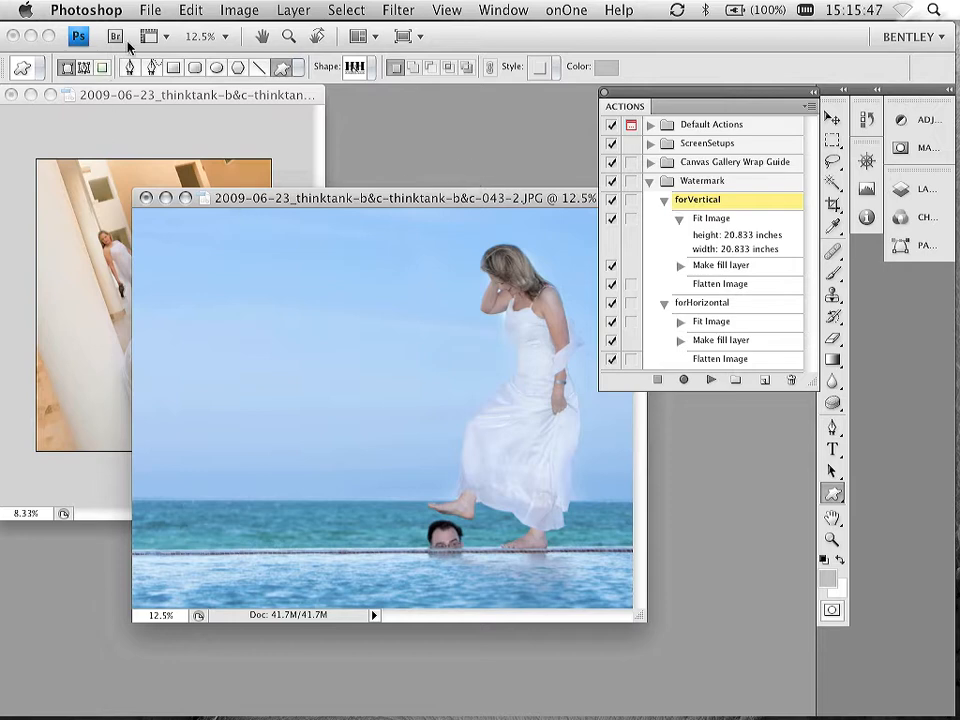
# Run the watermark script on the landscape beach photo, then bring the portrait photo forward.
pyautogui.click(150, 10)
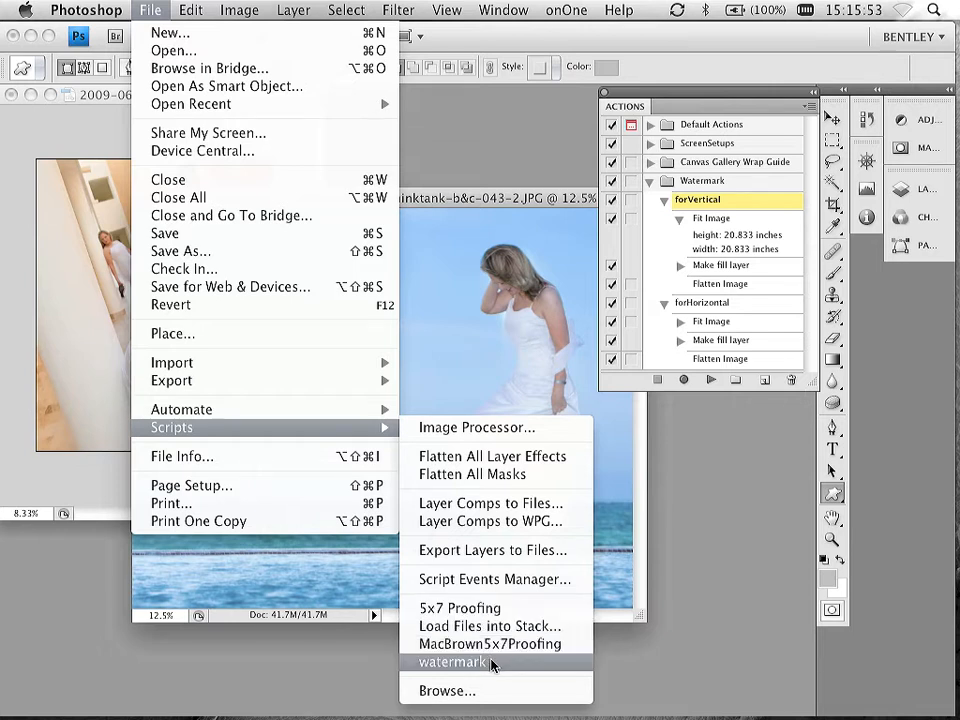
pyautogui.moveTo(496, 670)
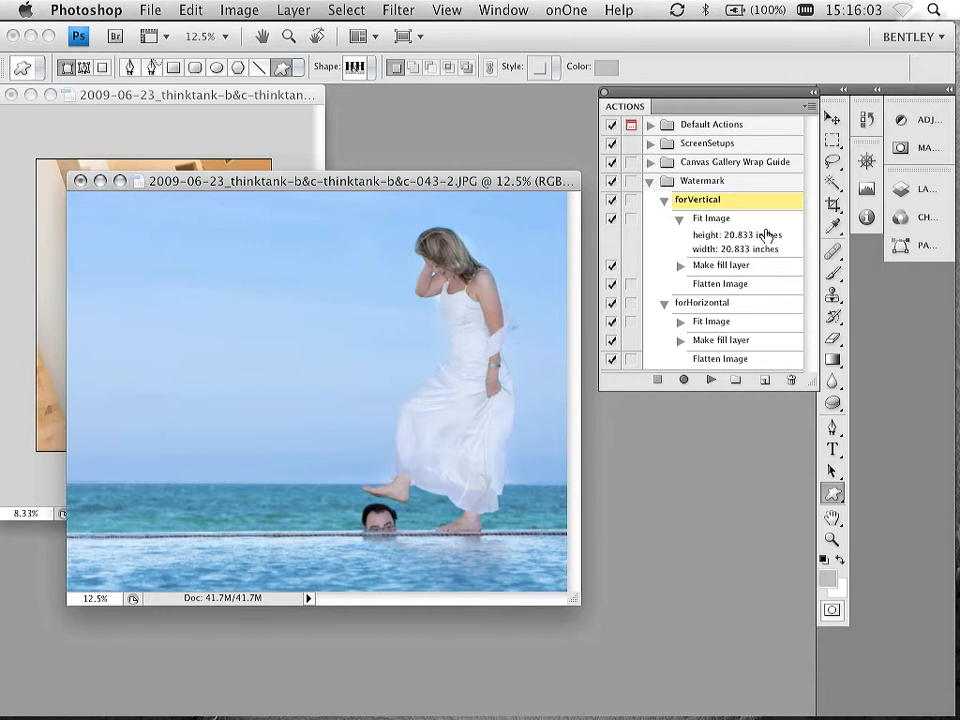
pyautogui.moveTo(730, 206)
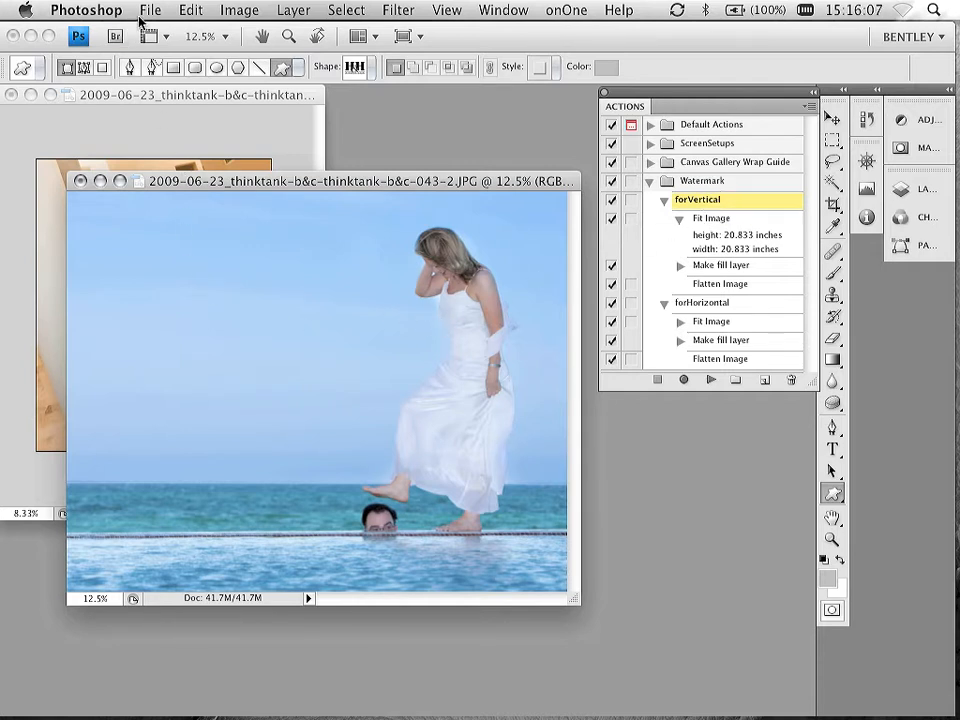
pyautogui.click(150, 10)
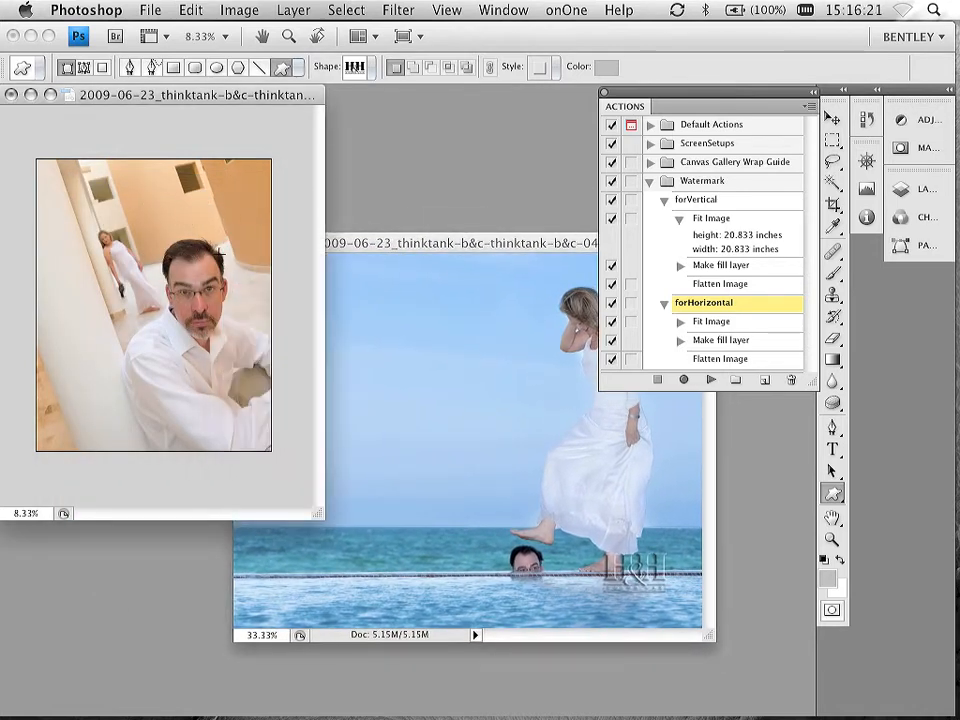
pyautogui.click(150, 10)
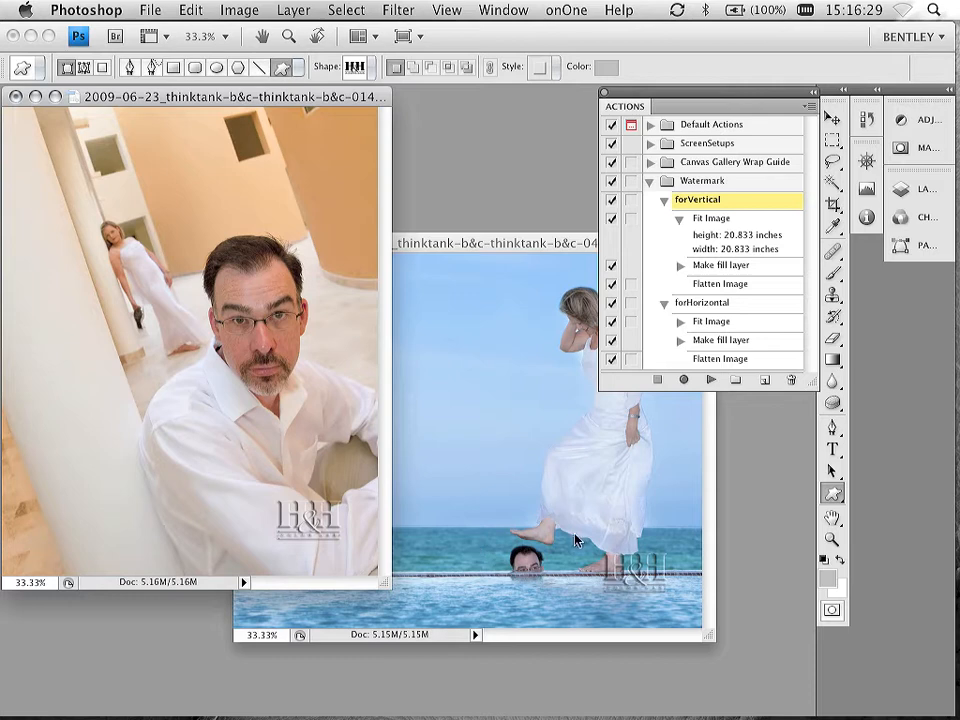
pyautogui.moveTo(332, 428)
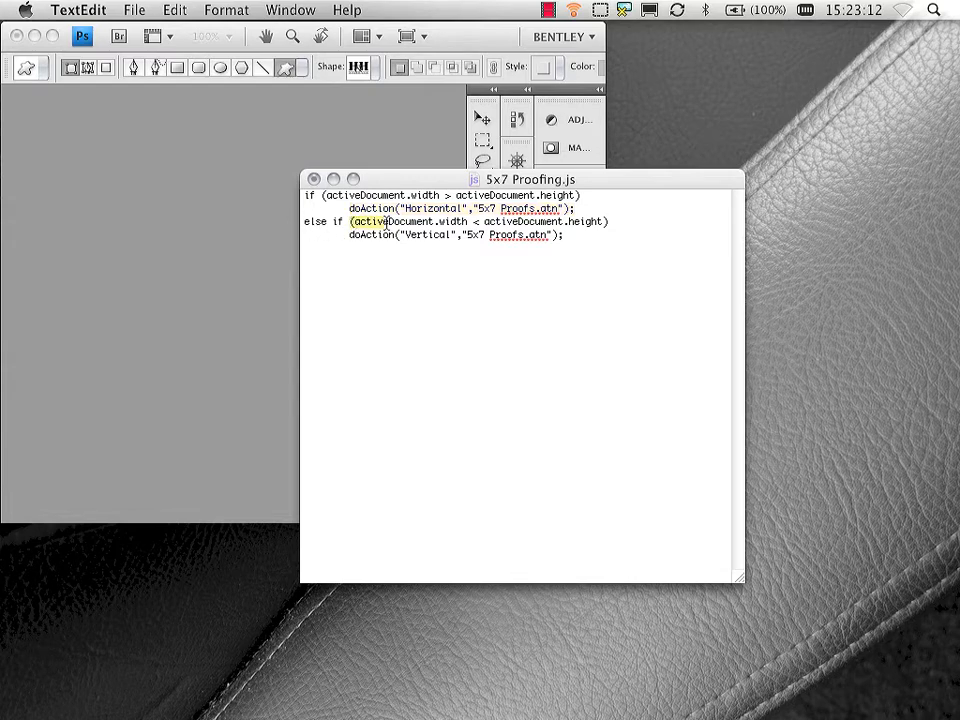
# Move the 5x7 Proofing.js window to the lower right of the screen.
pyautogui.moveTo(352, 220); pyautogui.dragTo(606, 220)
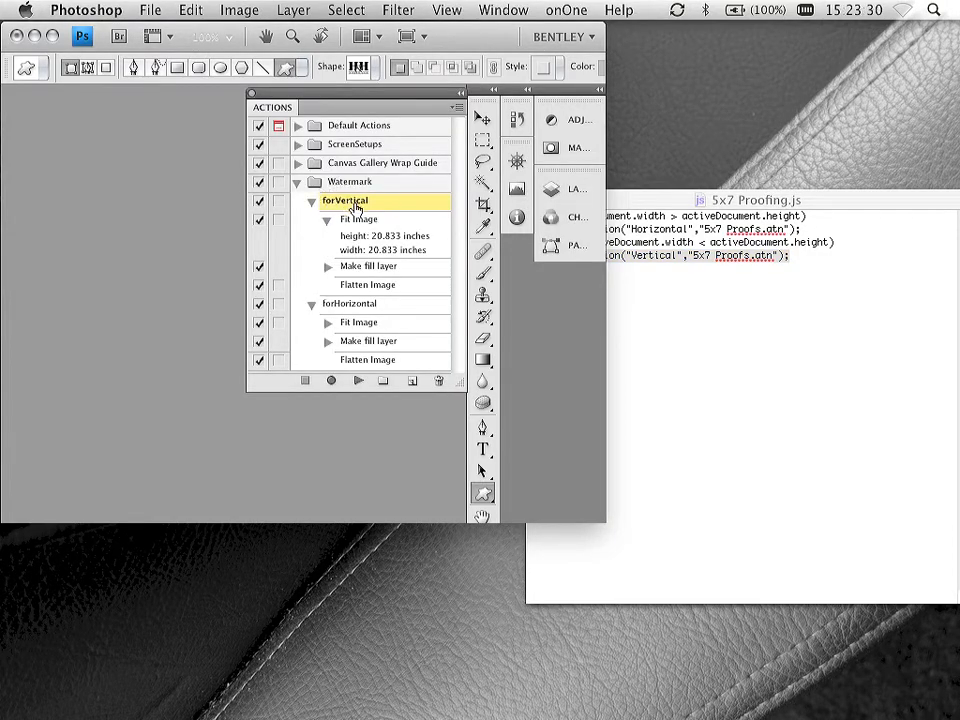
pyautogui.click(350, 182)
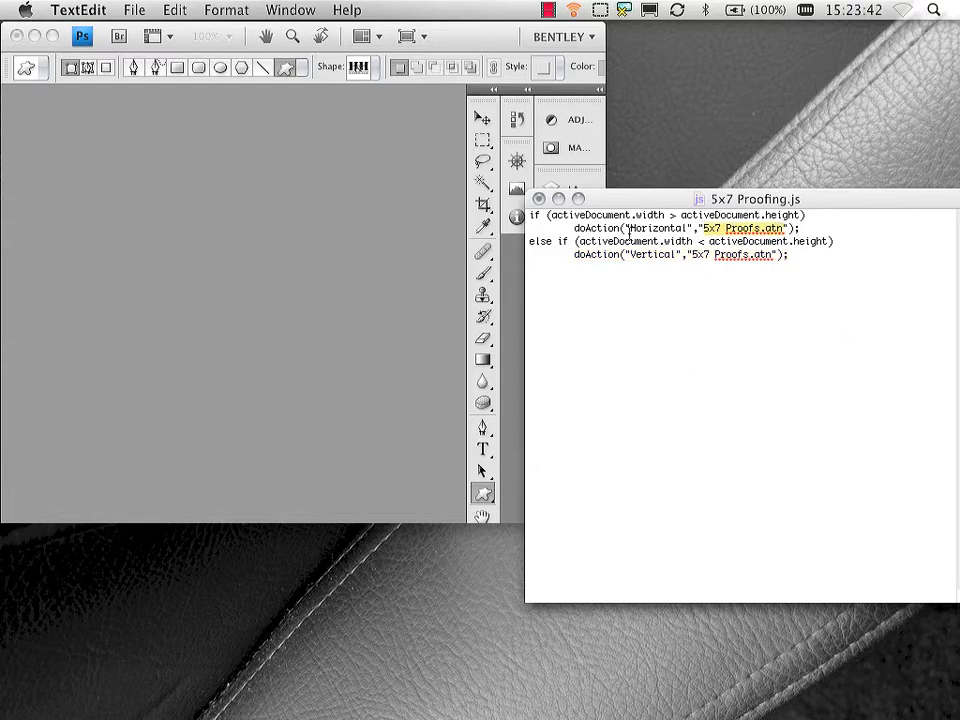
pyautogui.doubleClick(660, 228)
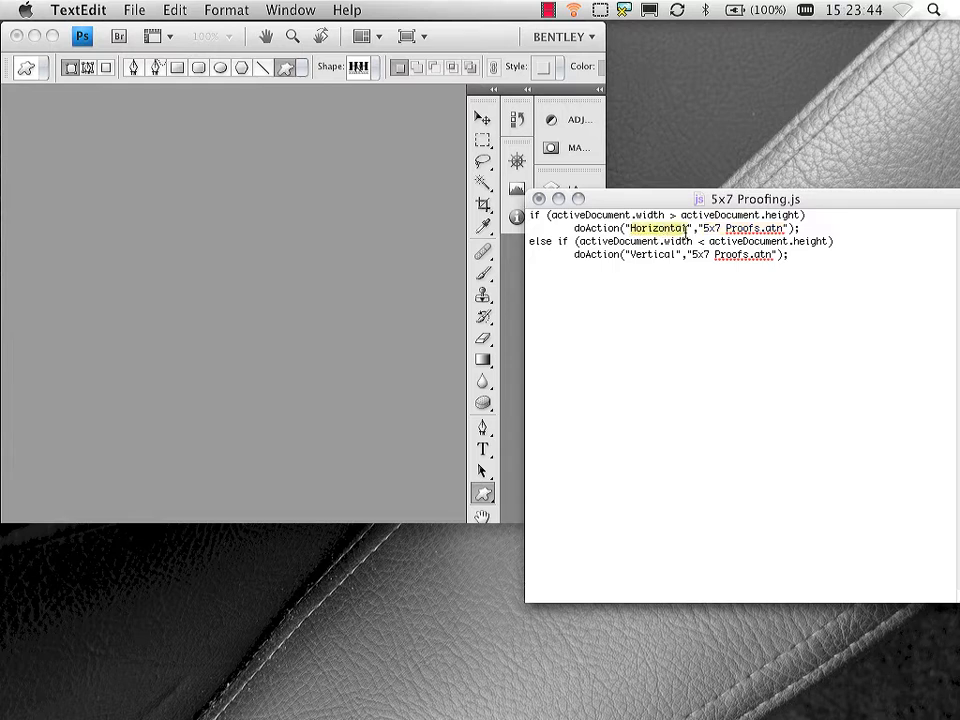
pyautogui.moveTo(632, 356)
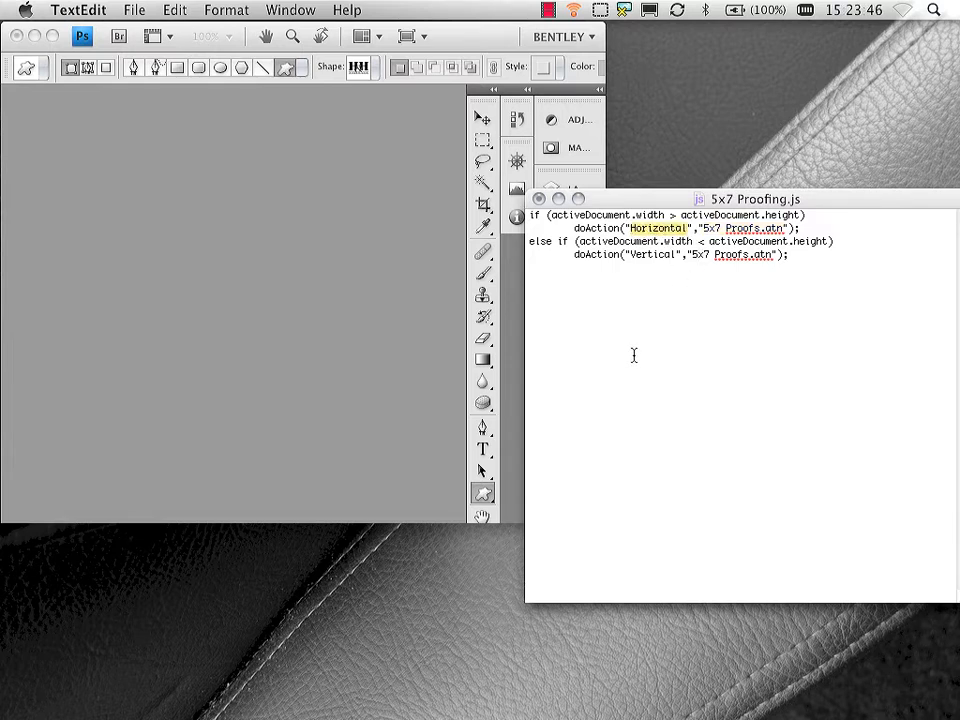
pyautogui.moveTo(350, 276)
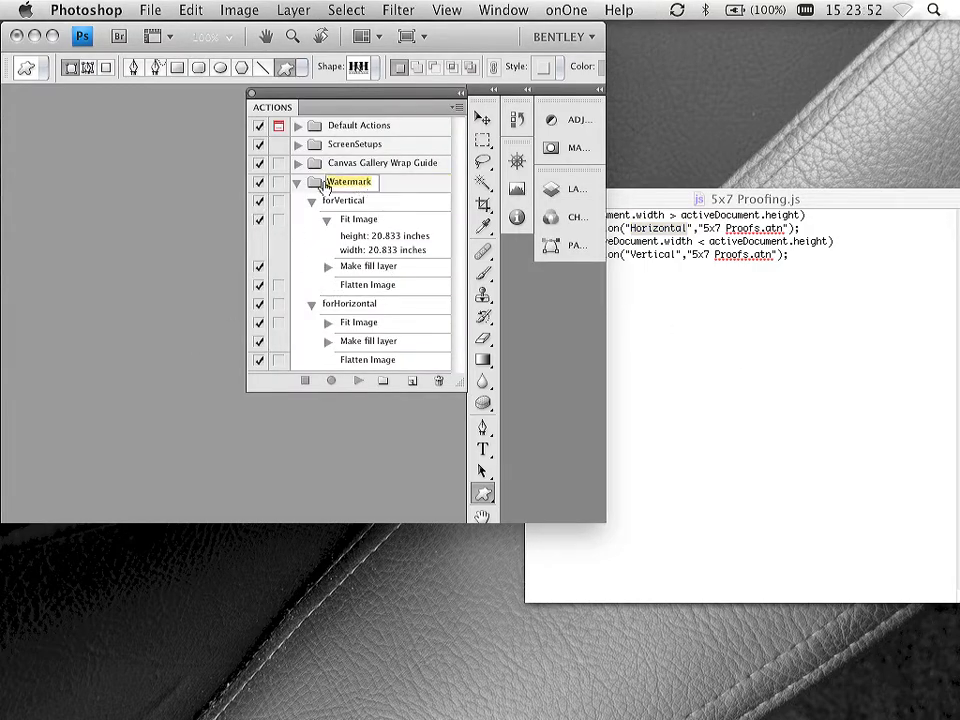
pyautogui.click(344, 200)
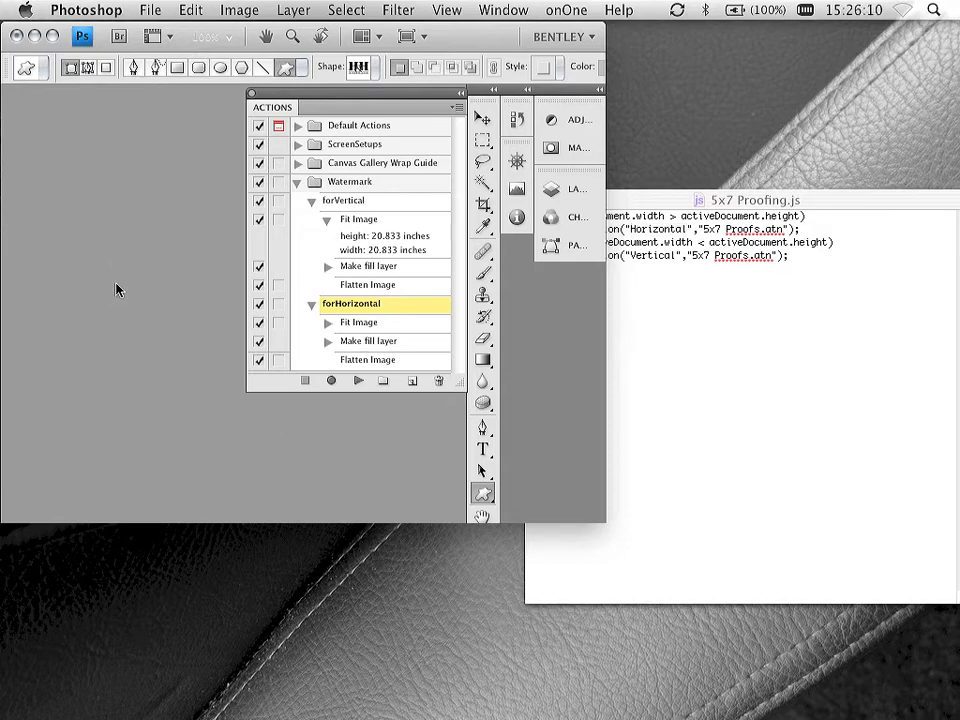
pyautogui.moveTo(112, 284)
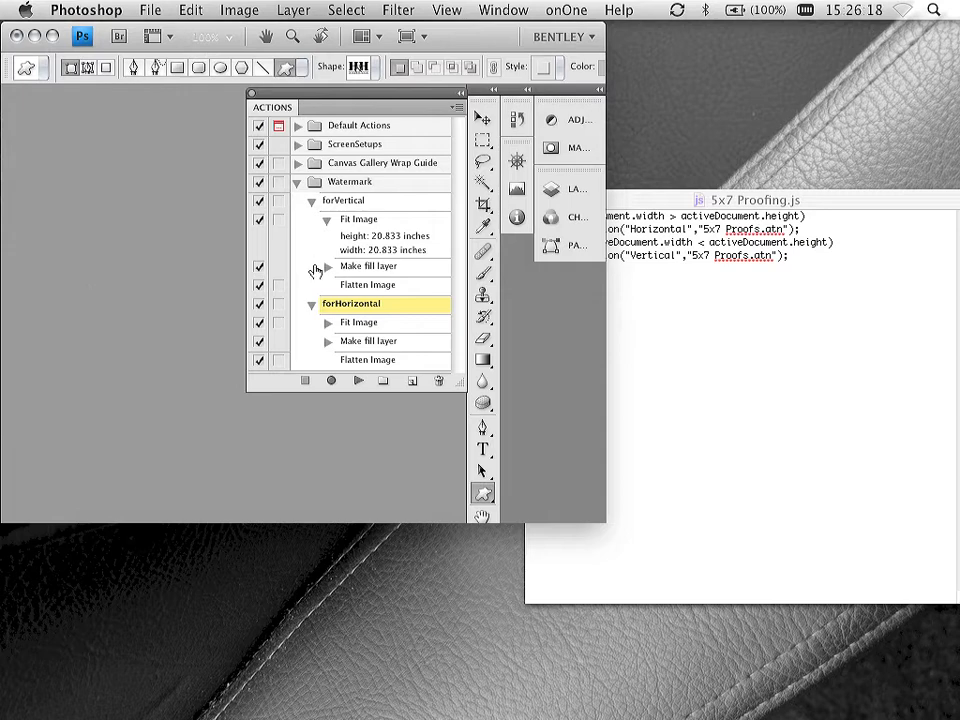
pyautogui.click(350, 182)
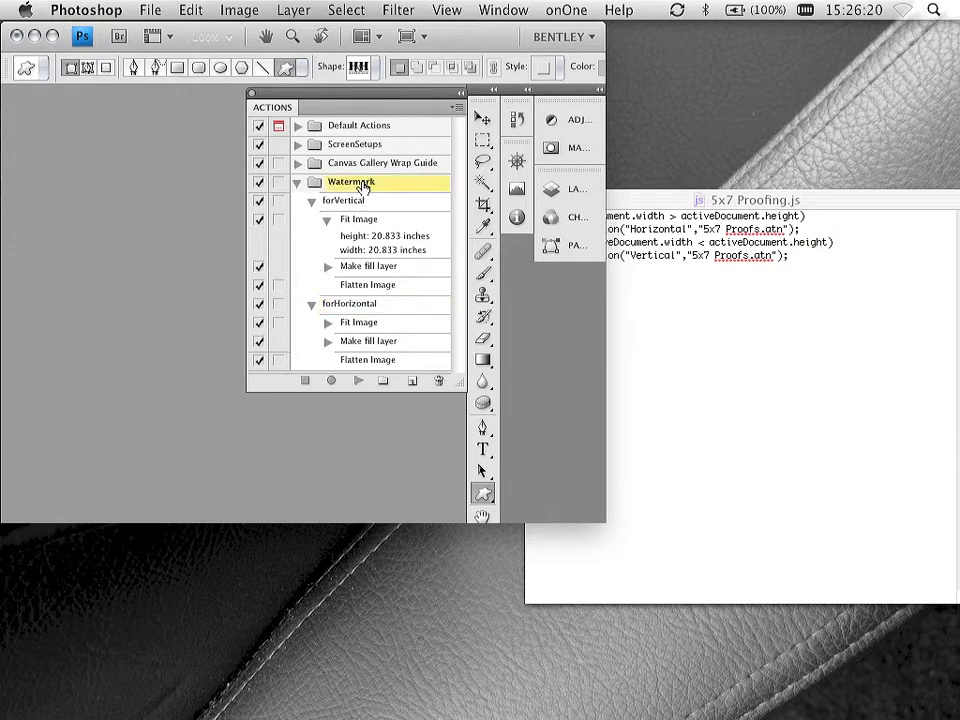
pyautogui.doubleClick(350, 182)
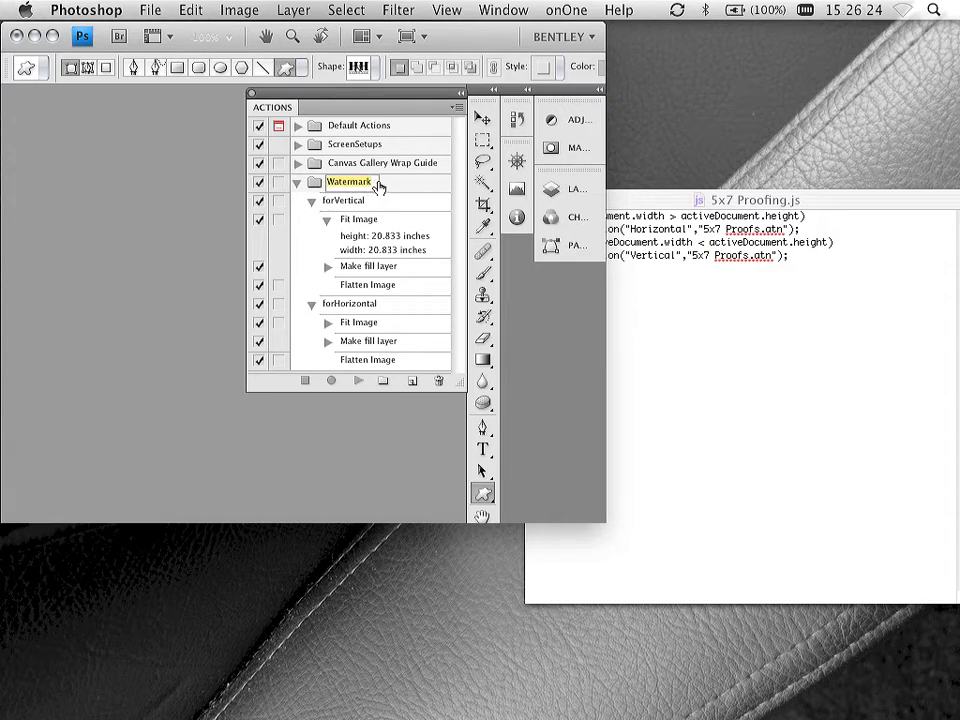
pyautogui.moveTo(332, 256)
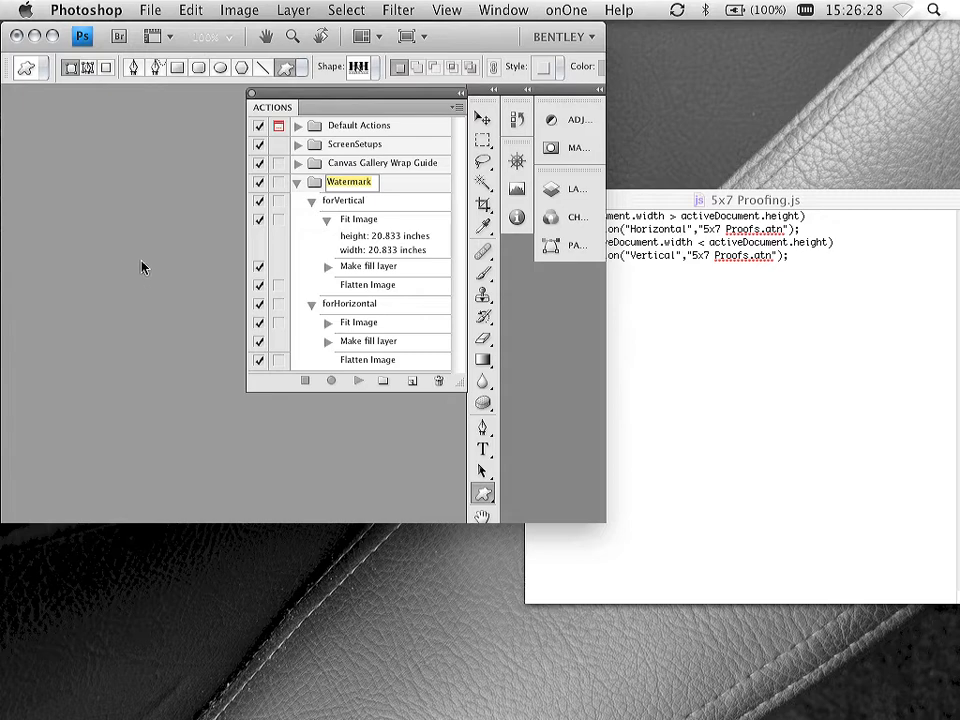
pyautogui.moveTo(700, 260)
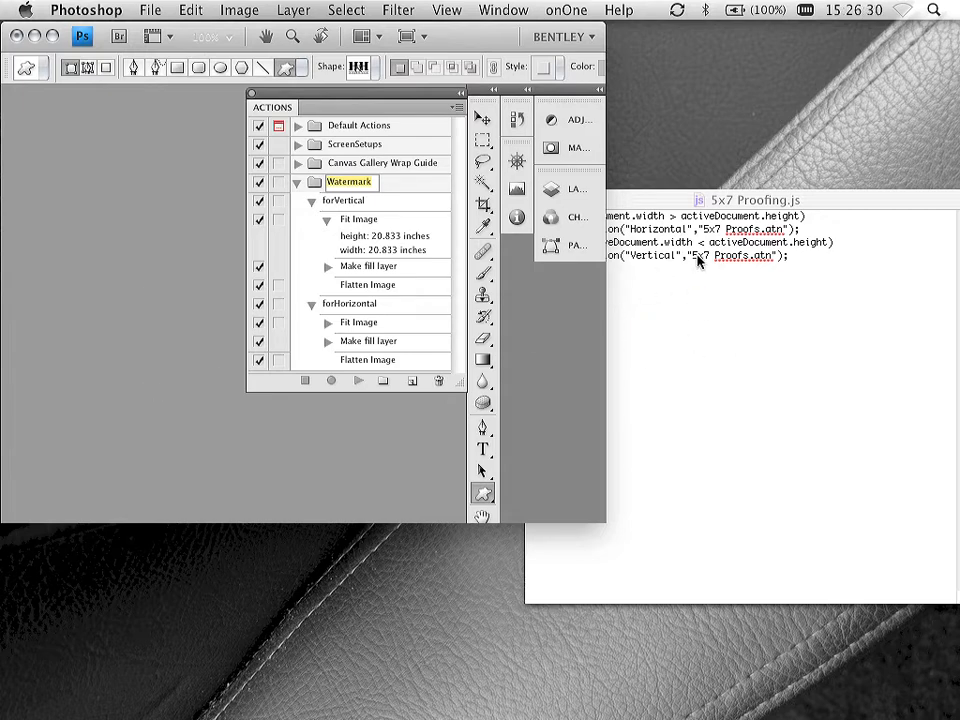
pyautogui.click(740, 192)
pyautogui.write('Watermark')
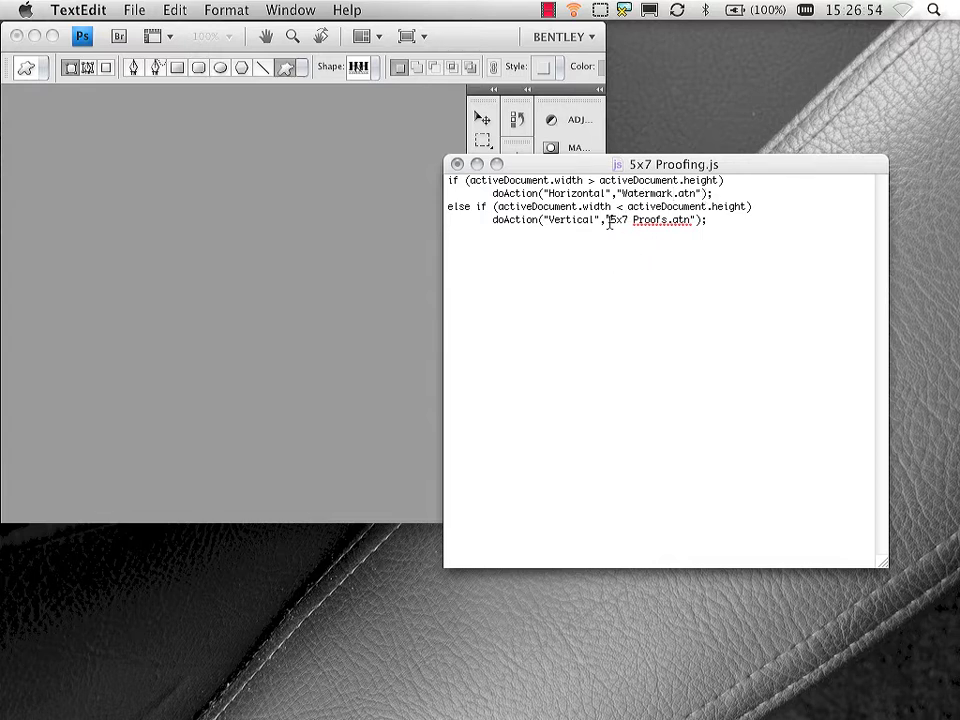
# Replace 5x7 Proofs.atn with Watermark.atn in the vertical doAction line.
pyautogui.moveTo(608, 220); pyautogui.dragTo(670, 220)
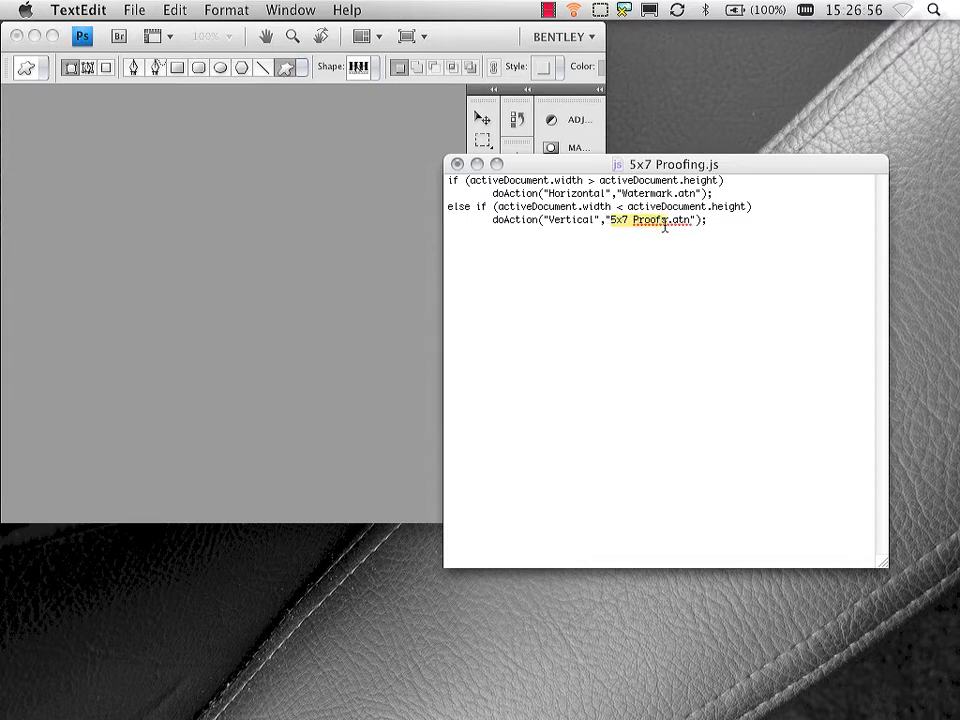
pyautogui.write('Watermark.atn");')
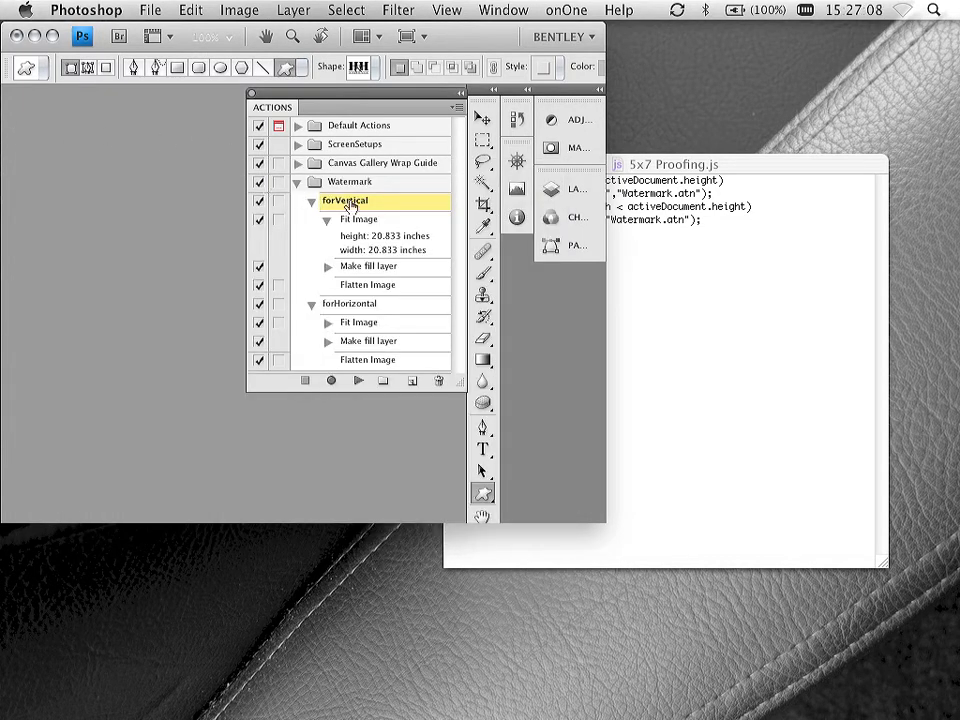
# Rename the script's Vertical call to forVertical and check the horizontal action's name in Photoshop.
pyautogui.doubleClick(344, 200)
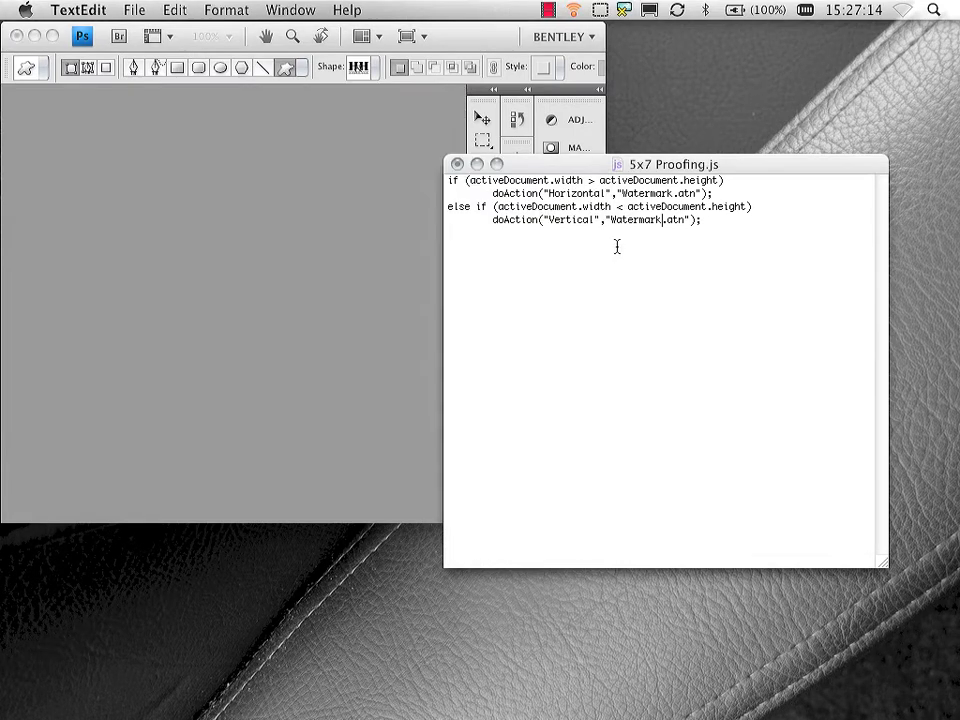
pyautogui.doubleClick(568, 218)
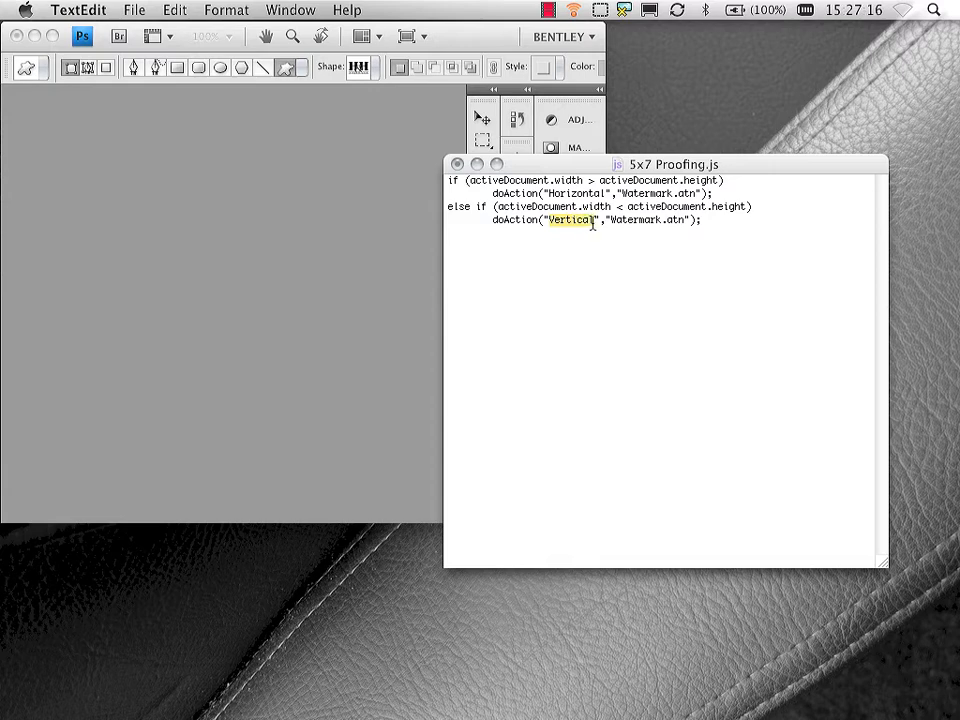
pyautogui.write('forVertical')
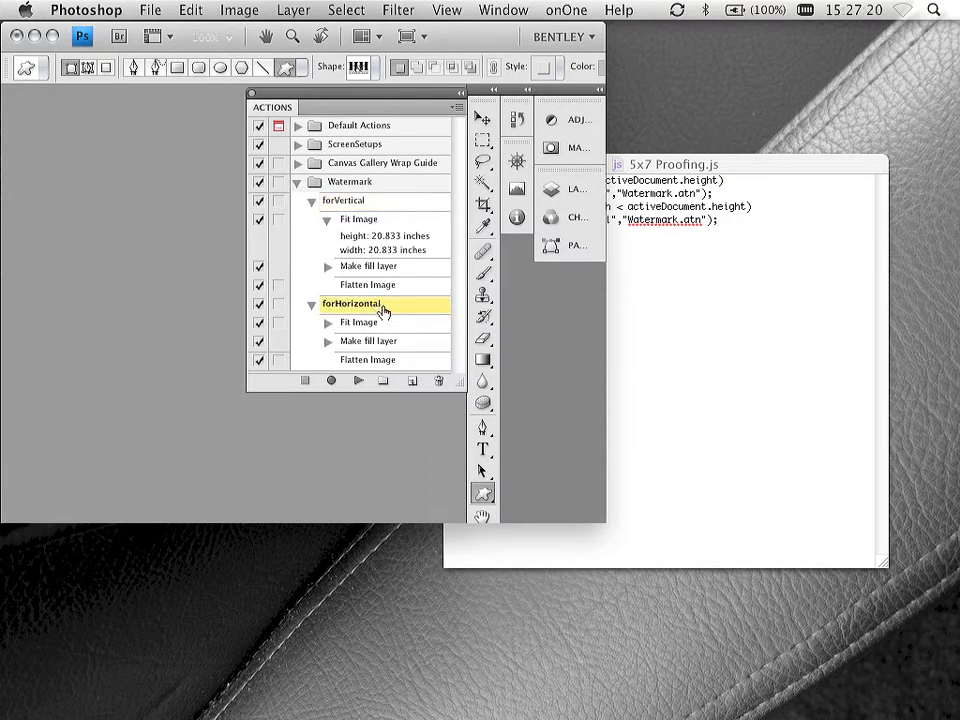
pyautogui.click(350, 304)
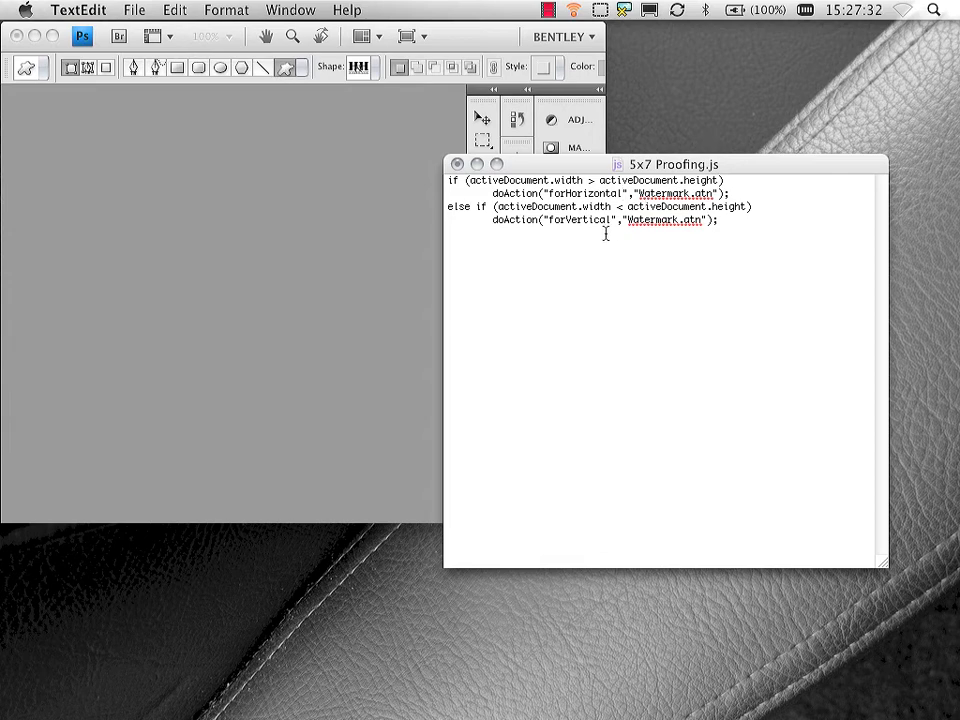
pyautogui.moveTo(612, 258)
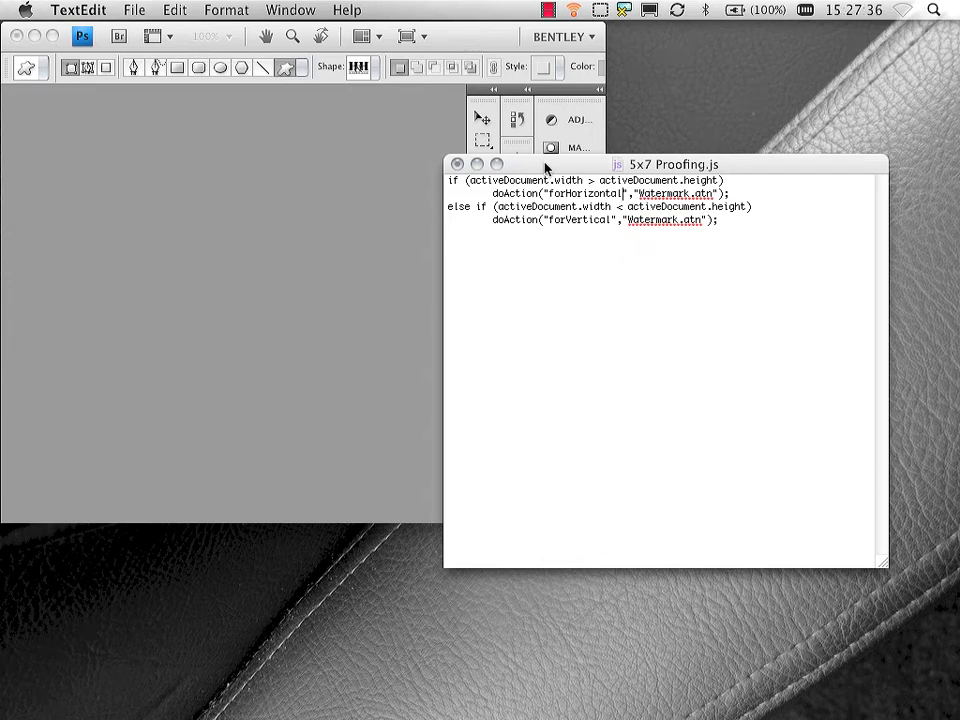
# Start Save As and rename the script file to watermark.js.
pyautogui.moveTo(660, 164); pyautogui.dragTo(544, 148)
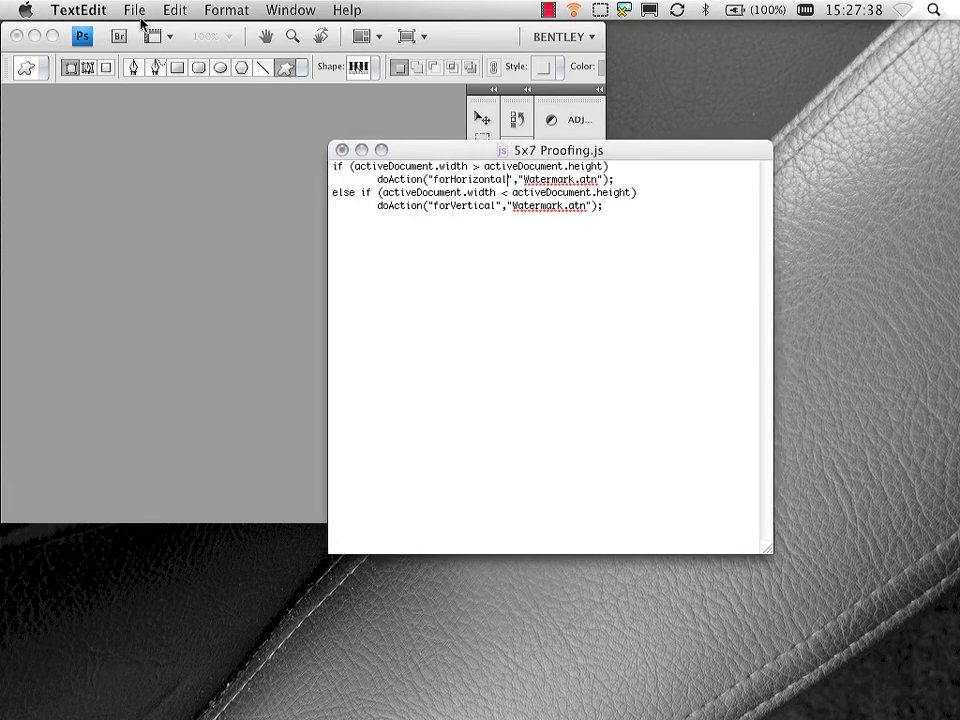
pyautogui.click(134, 10)
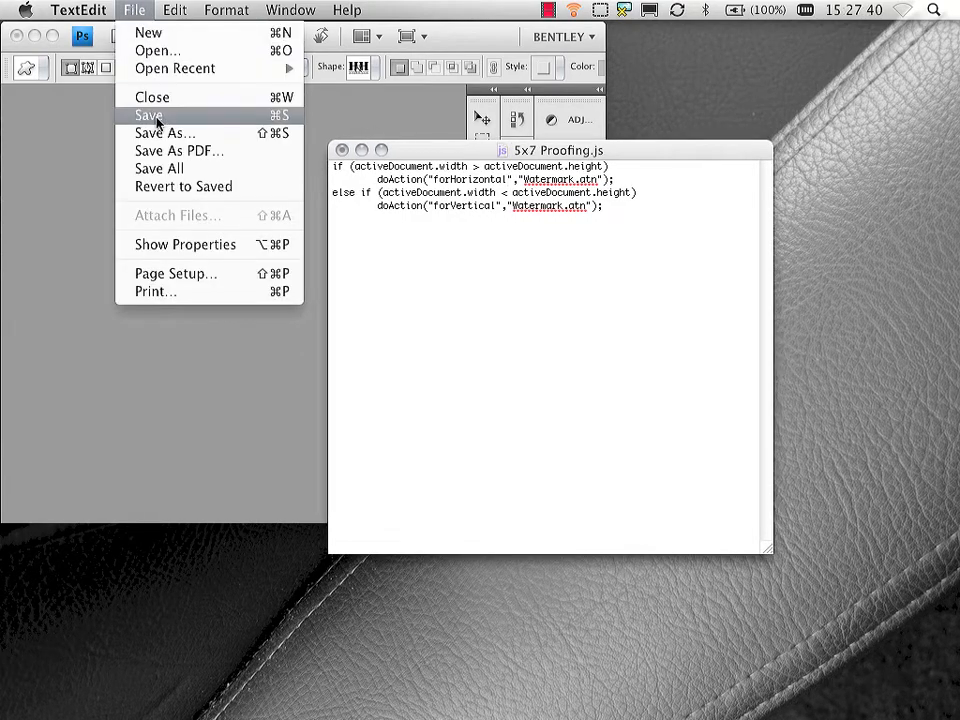
pyautogui.click(148, 114)
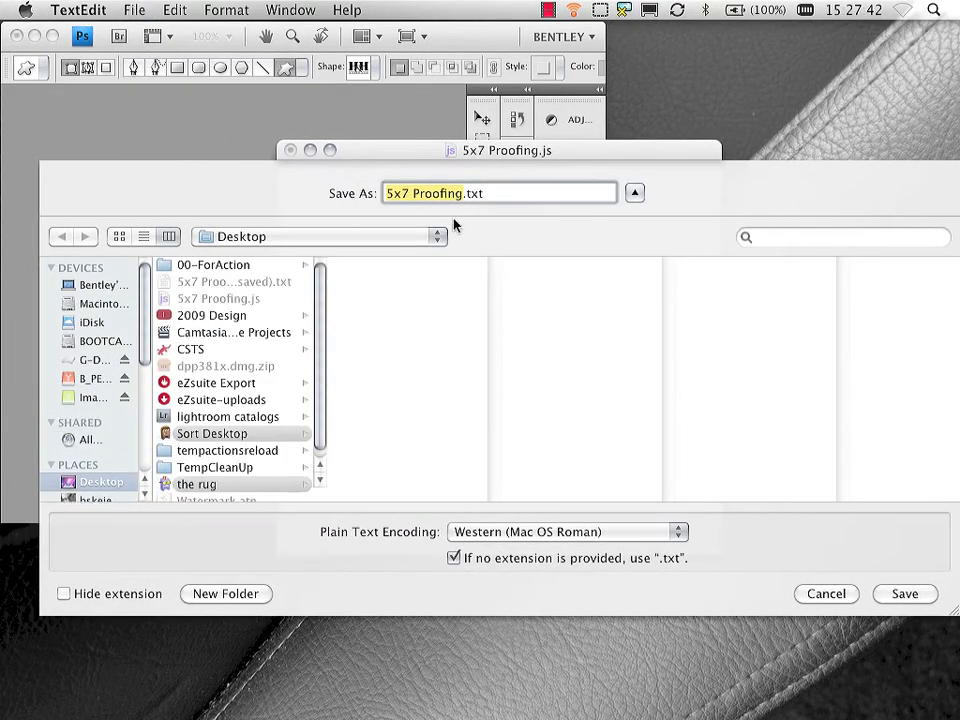
pyautogui.write('watermark.txt')
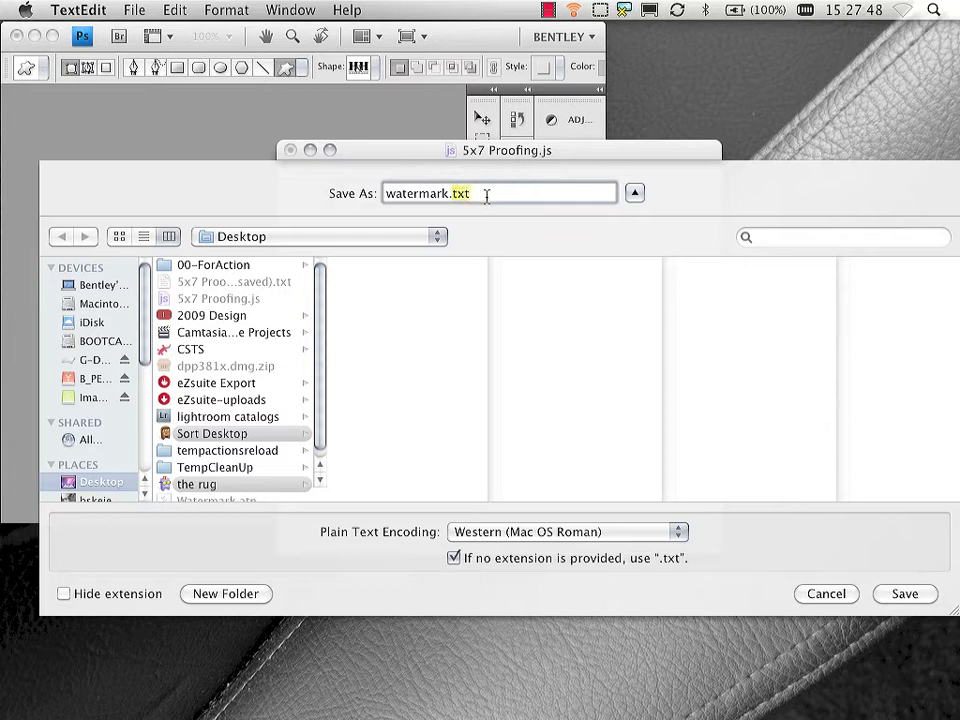
pyautogui.click(64, 592)
pyautogui.write('js')
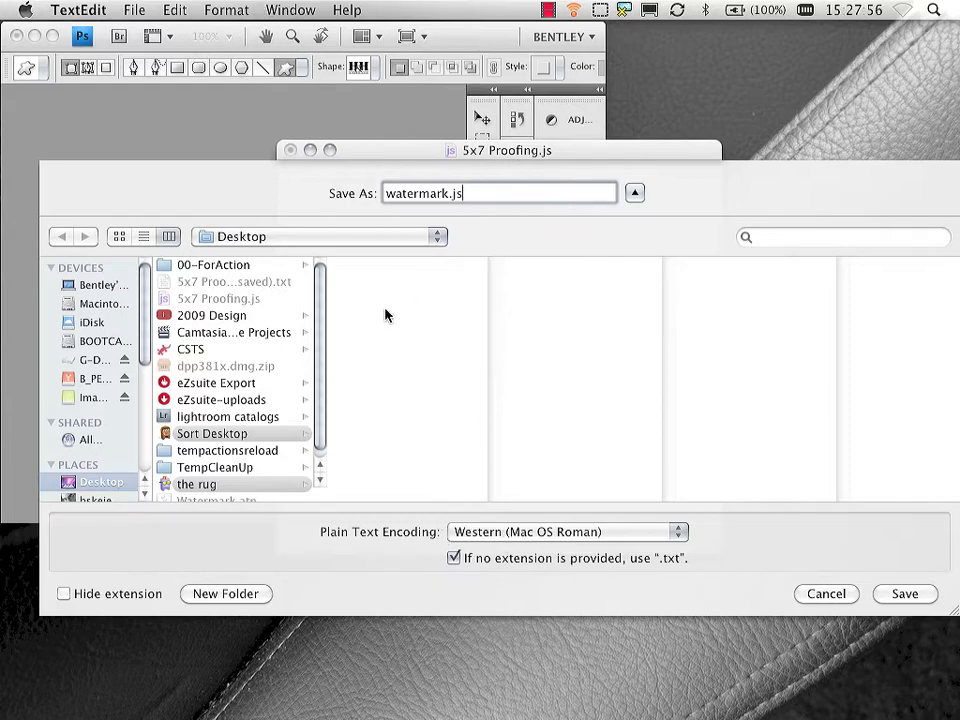
# Set Plain Text Encoding to Unicode (UTF-8) and save the file.
pyautogui.click(568, 532)
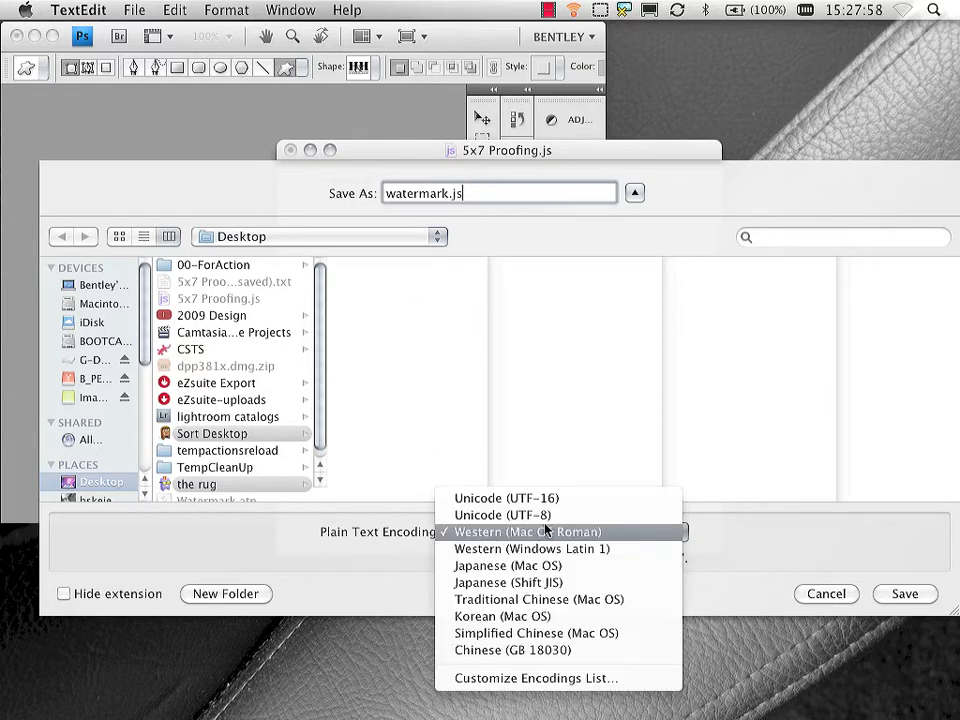
pyautogui.click(504, 514)
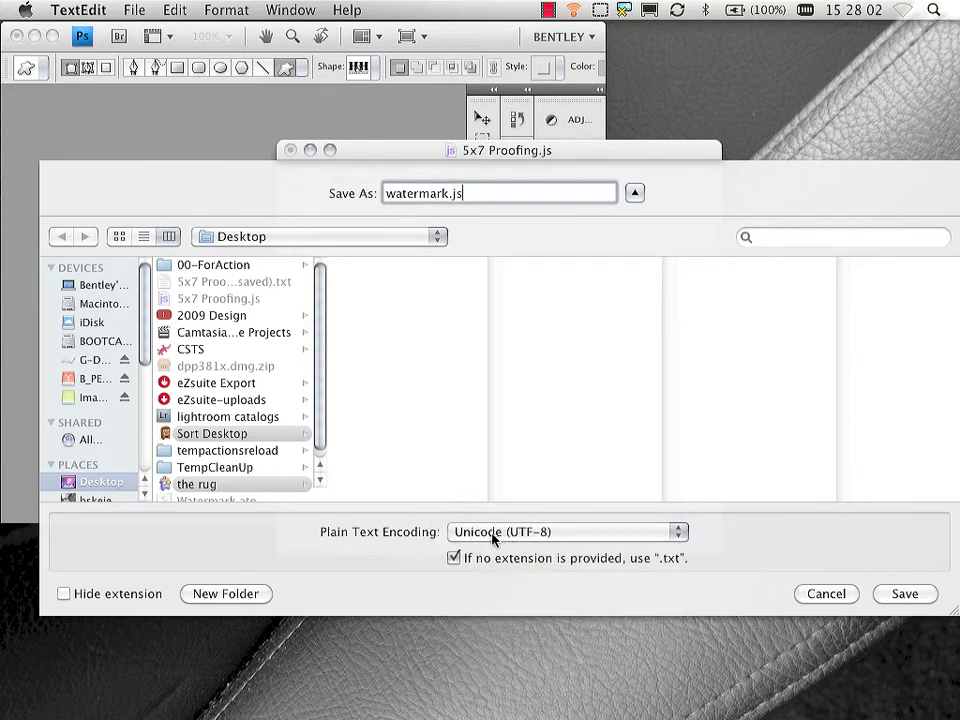
pyautogui.moveTo(528, 540)
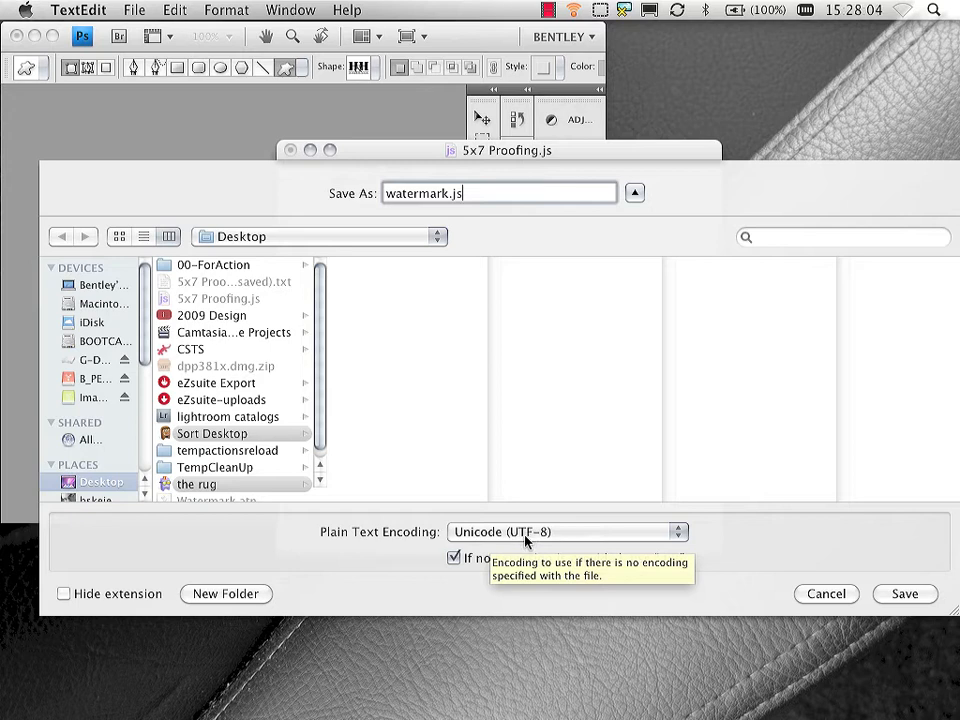
pyautogui.moveTo(894, 576)
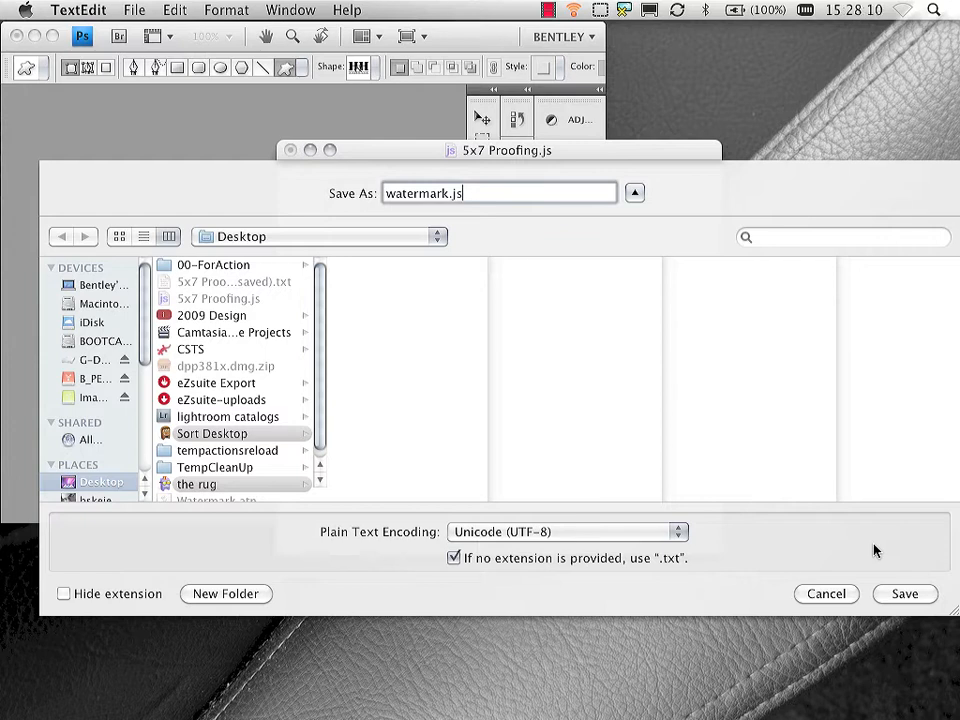
pyautogui.moveTo(604, 482)
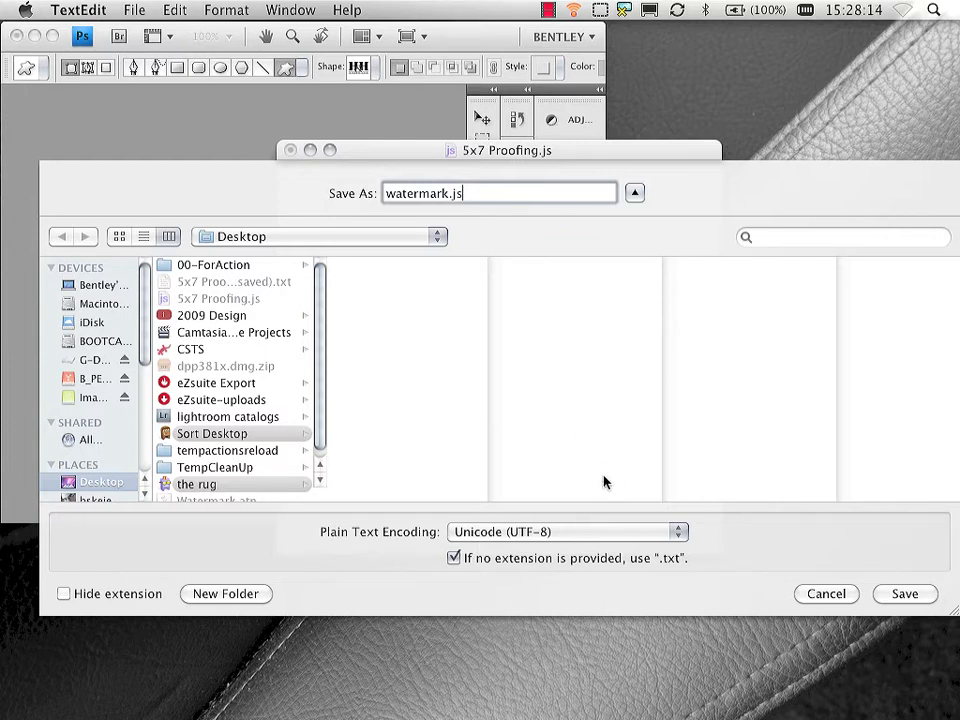
pyautogui.moveTo(312, 512)
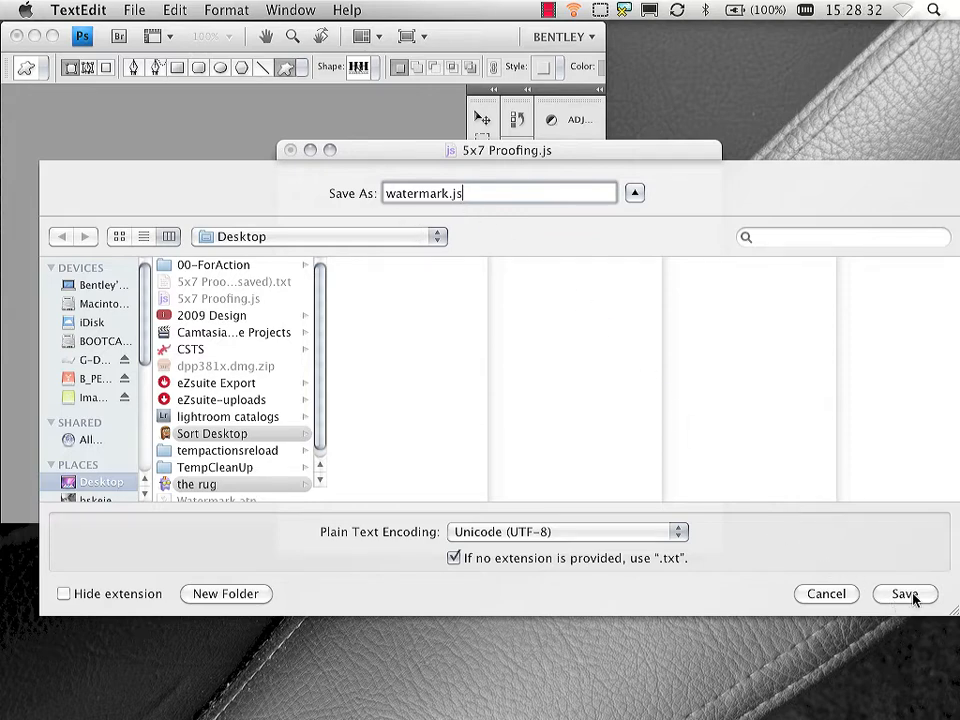
pyautogui.click(904, 592)
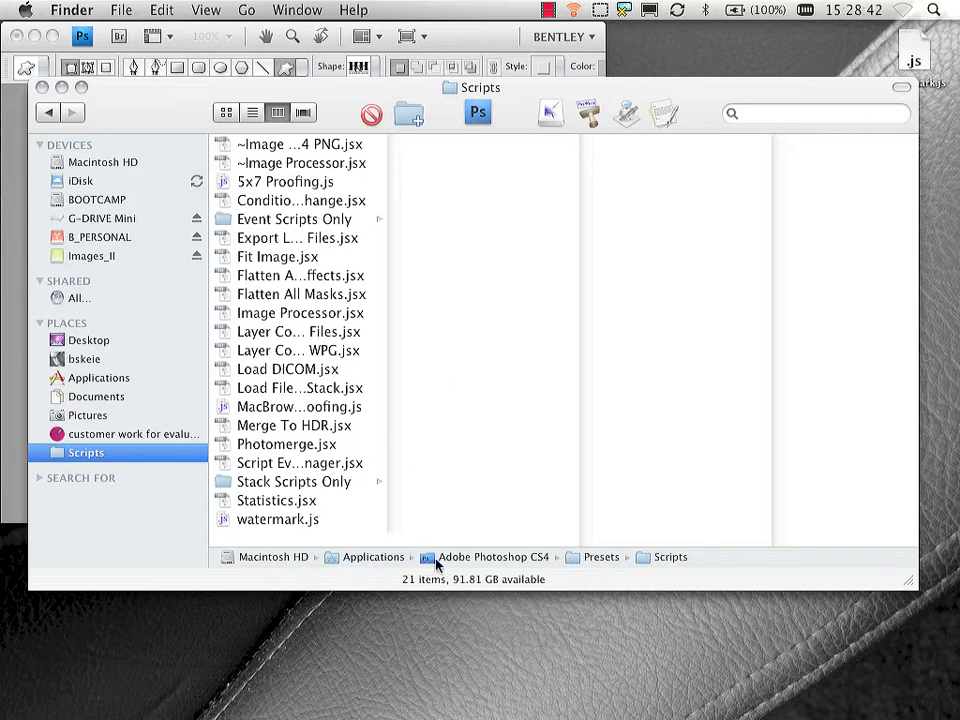
pyautogui.moveTo(538, 562)
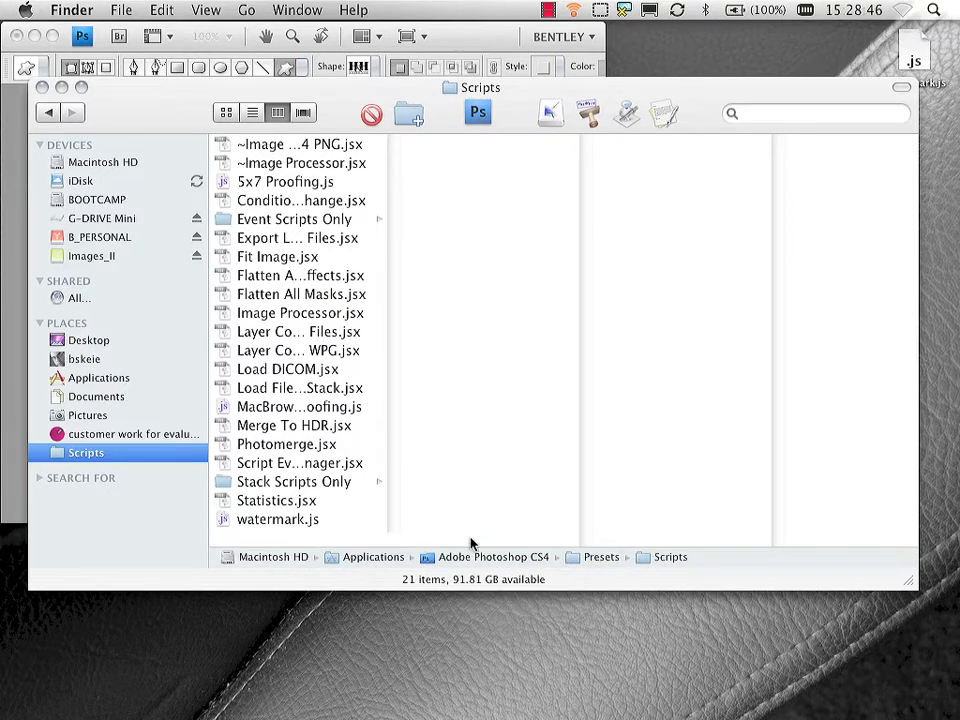
# Inspect watermark.js in the Scripts folder and confirm Photoshop's Scripts menu lists watermark.
pyautogui.click(278, 520)
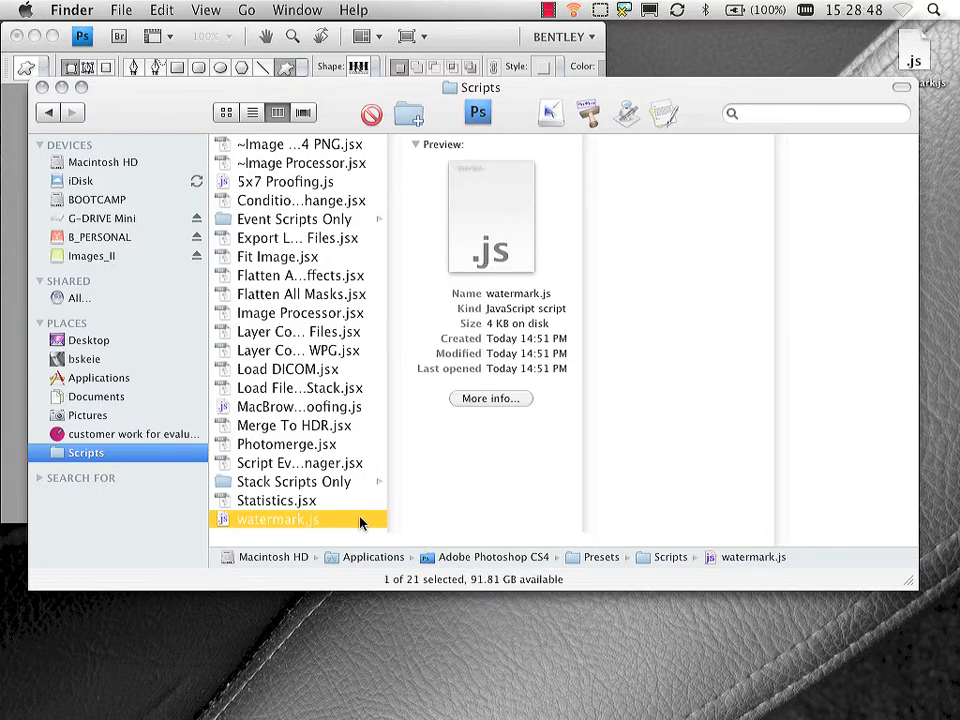
pyautogui.moveTo(400, 520)
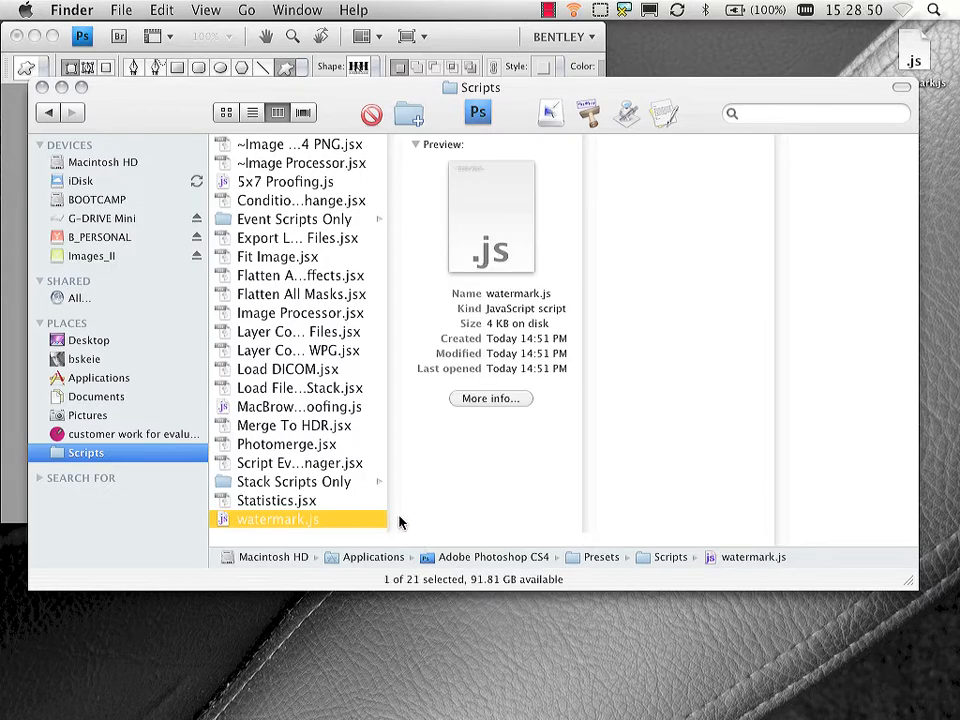
pyautogui.moveTo(464, 510)
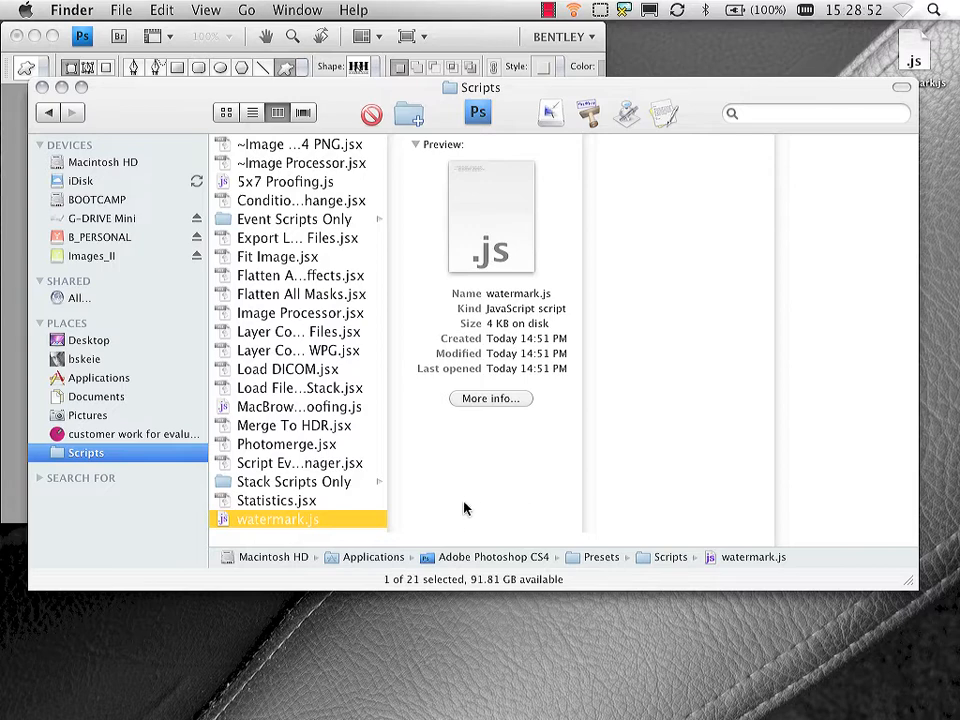
pyautogui.moveTo(476, 492)
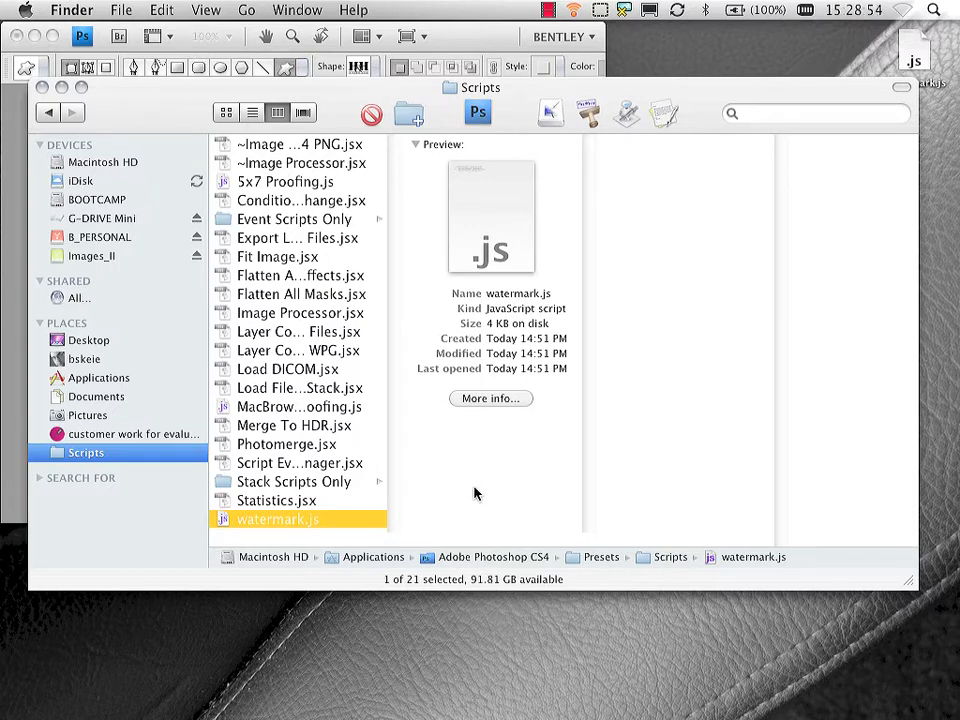
pyautogui.moveTo(470, 490)
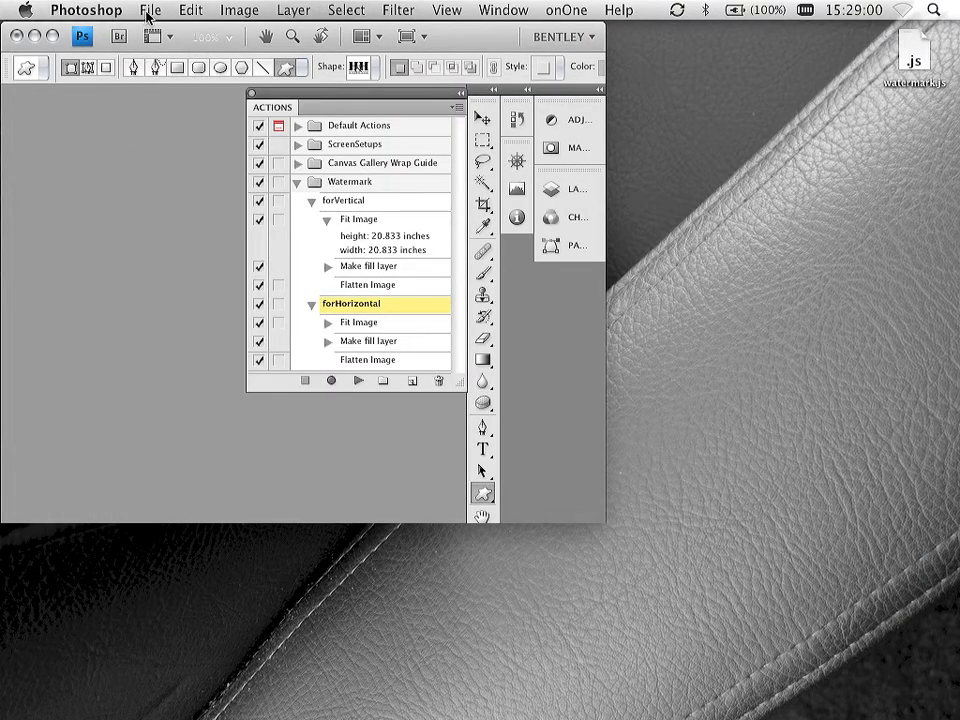
pyautogui.click(152, 10)
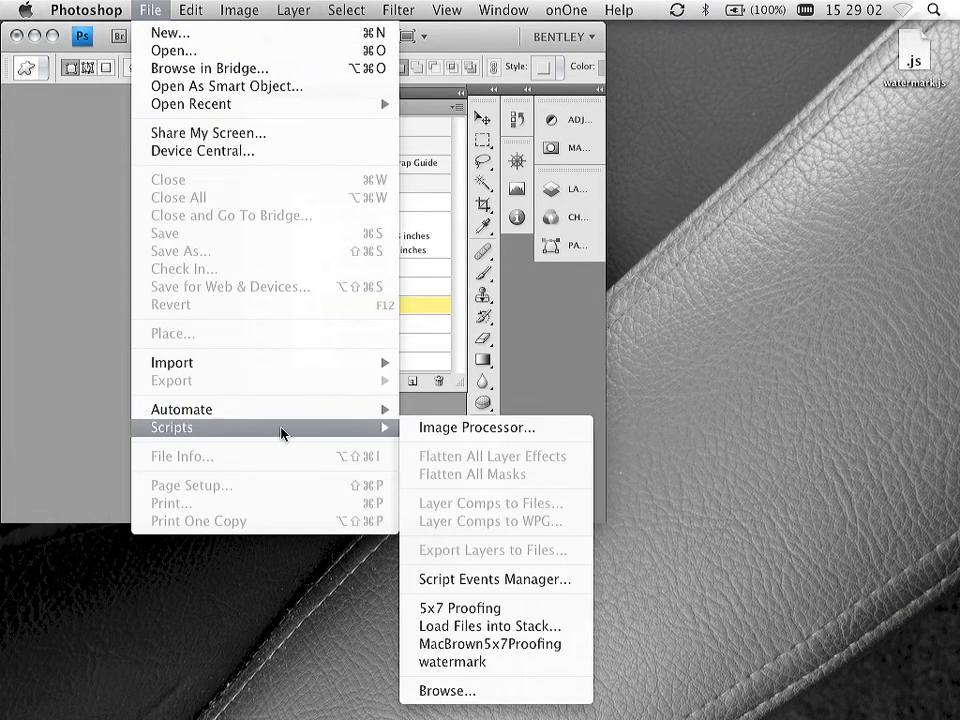
pyautogui.moveTo(452, 662)
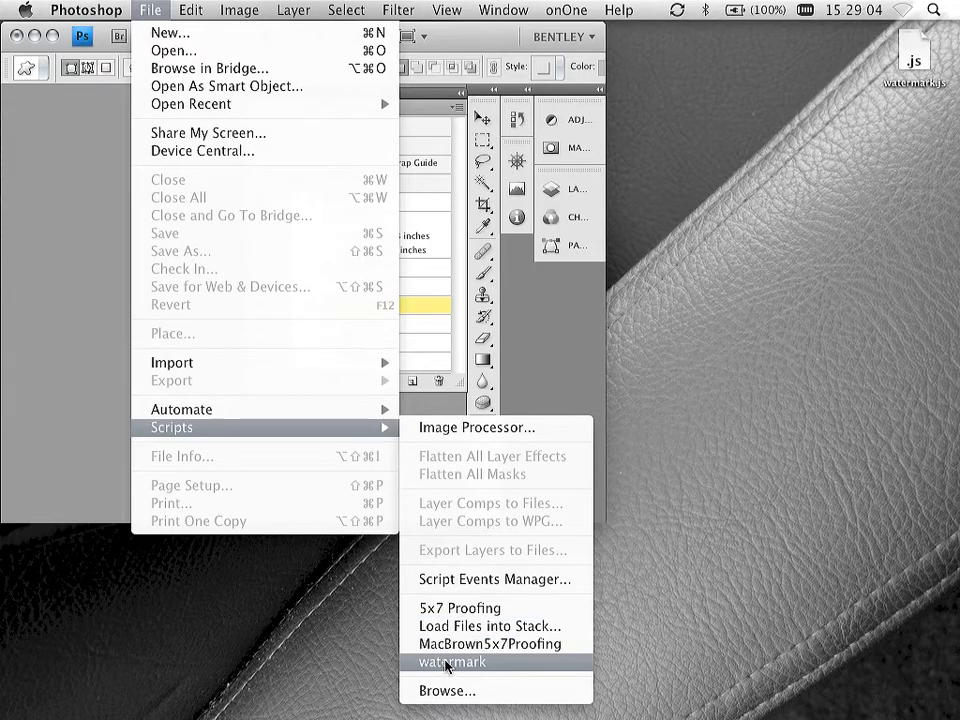
pyautogui.click(452, 662)
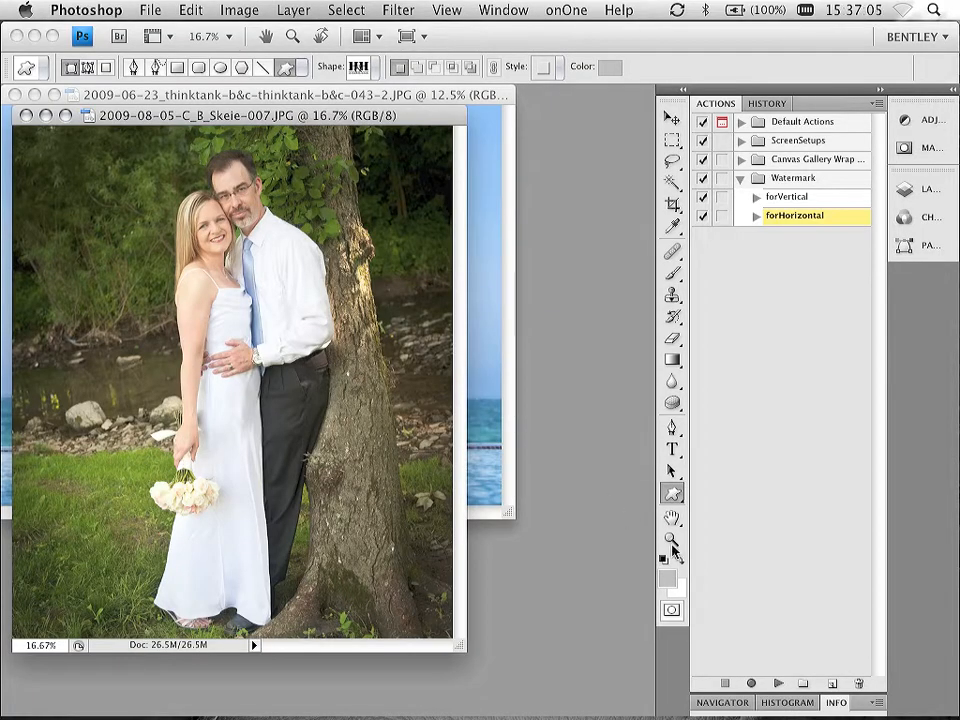
# Create the SCRIPT action in the Watermark set and record running the watermark script.
pyautogui.click(750, 684)
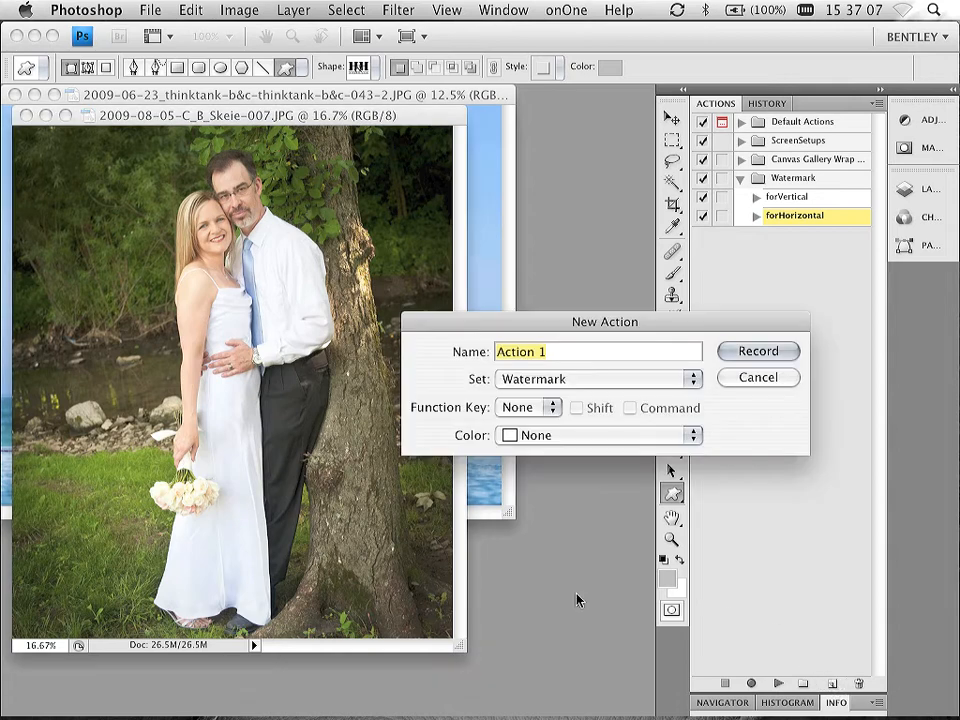
pyautogui.write('SCR')
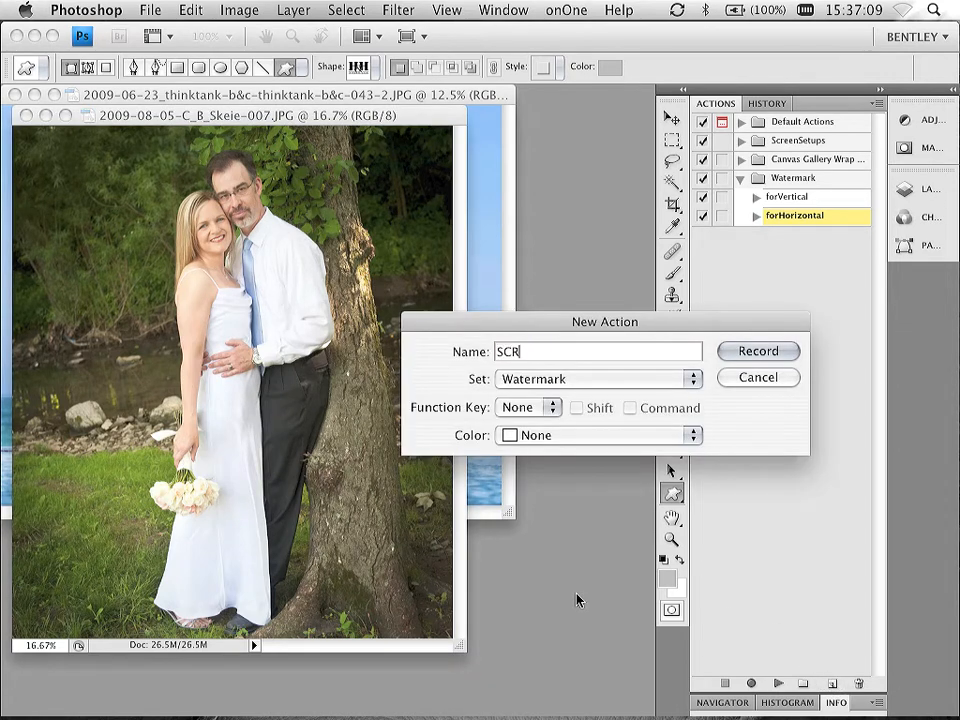
pyautogui.write('IPT')
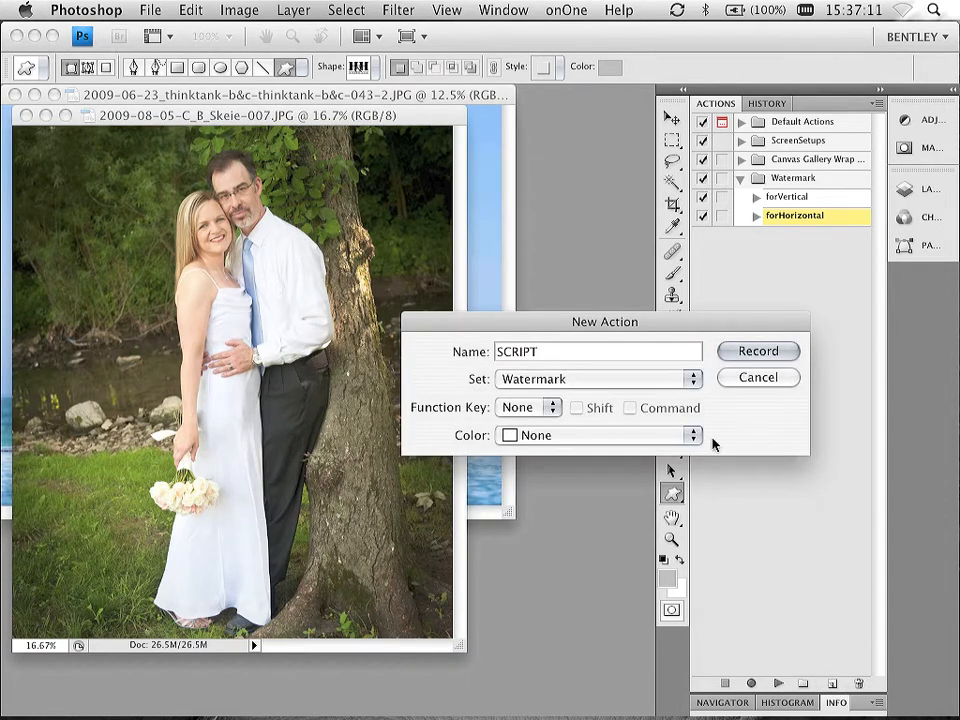
pyautogui.click(756, 352)
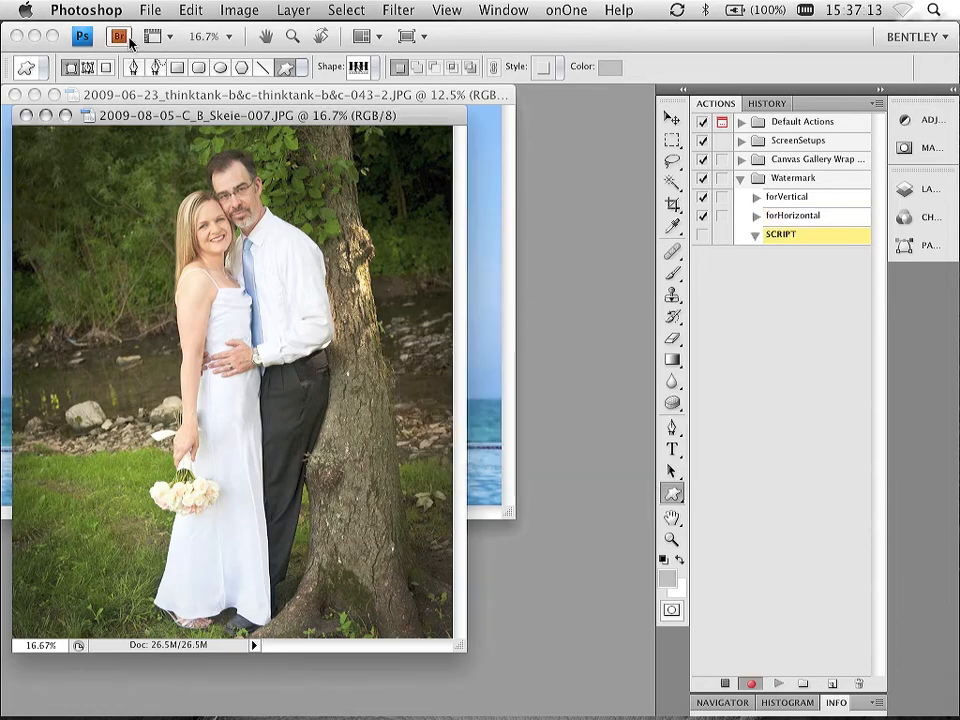
pyautogui.click(150, 10)
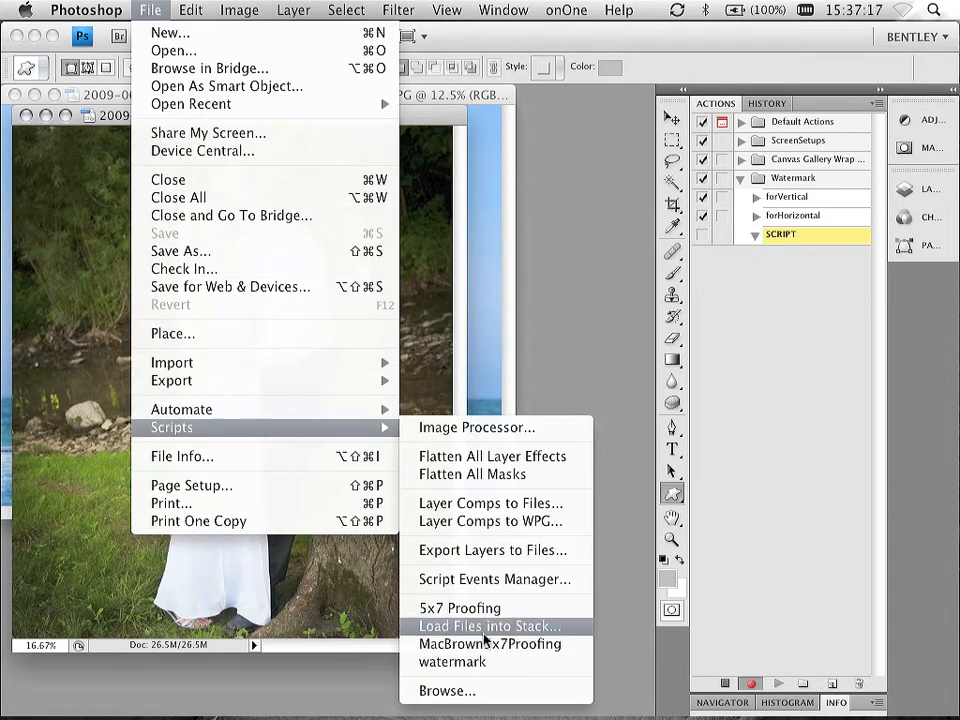
pyautogui.click(488, 624)
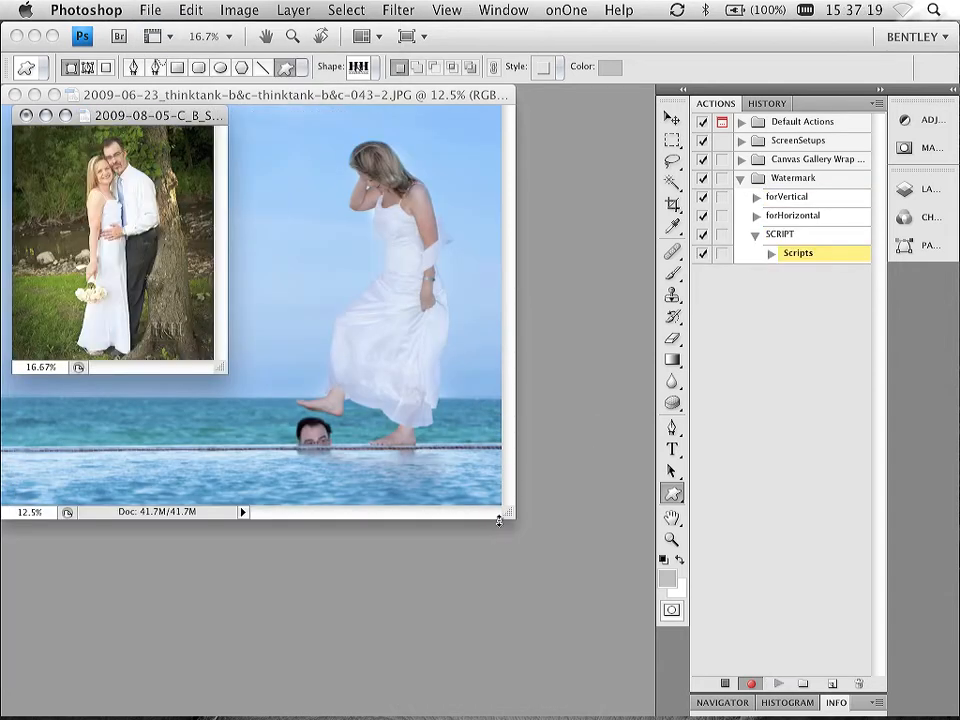
pyautogui.moveTo(224, 340)
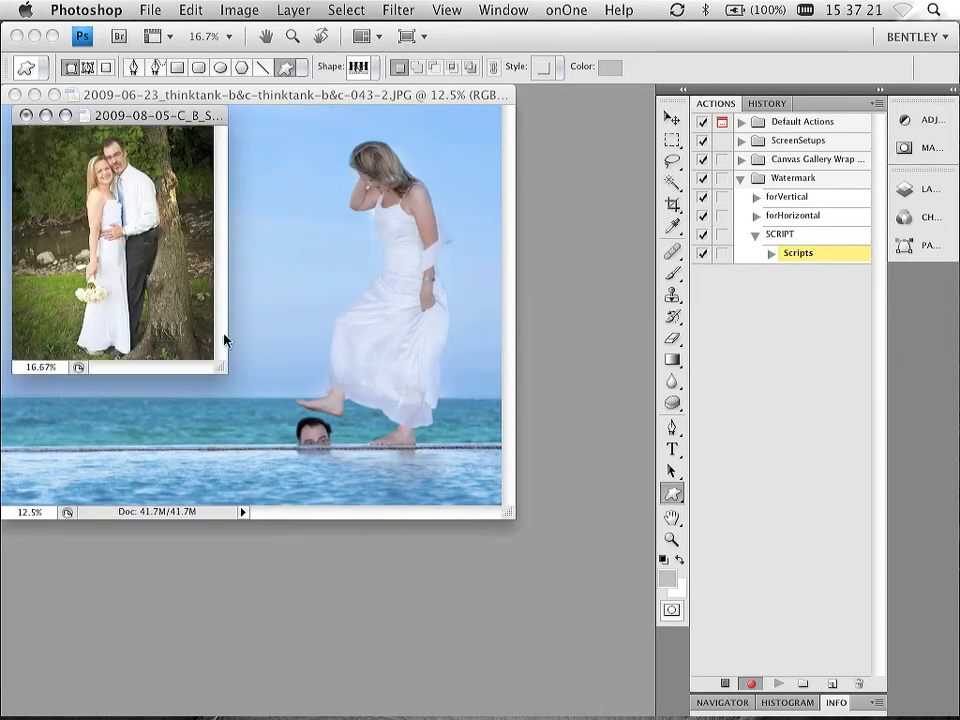
pyautogui.moveTo(144, 244)
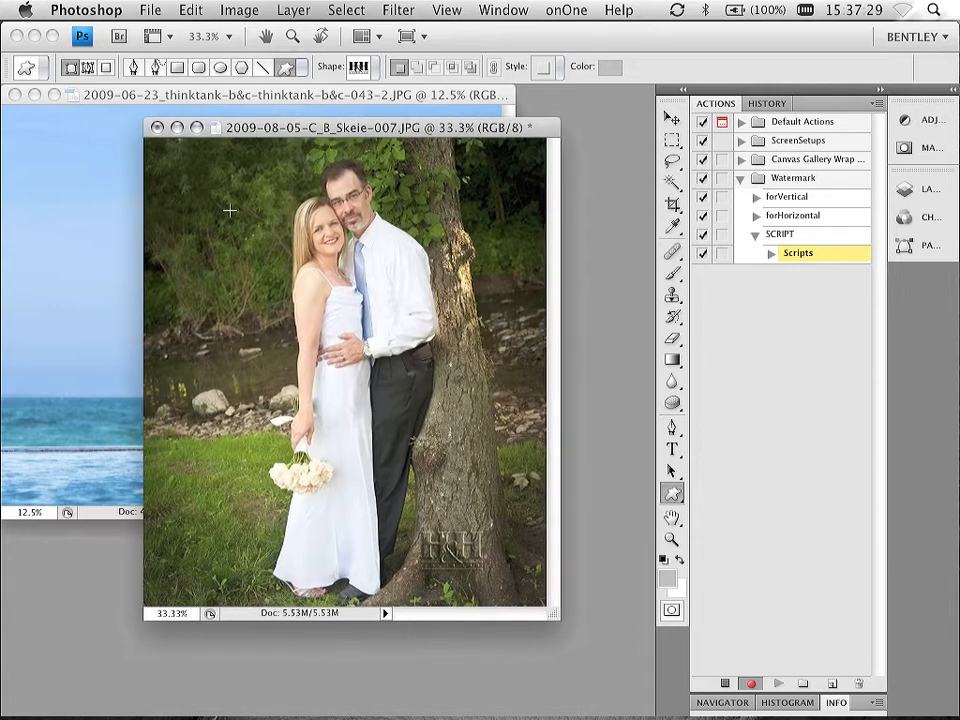
pyautogui.moveTo(256, 392)
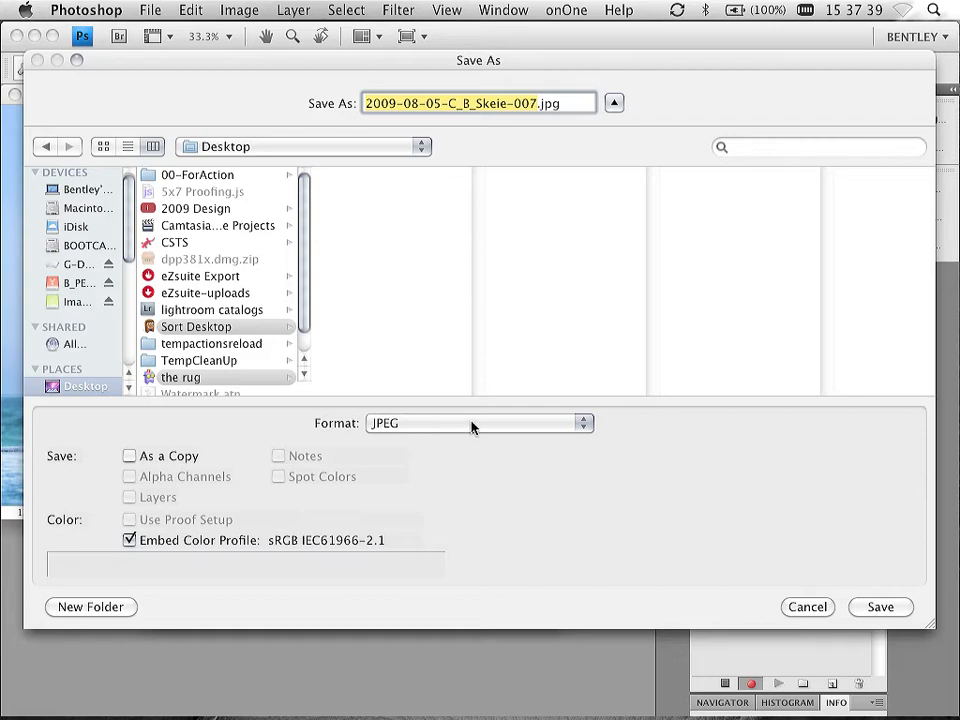
pyautogui.moveTo(268, 556)
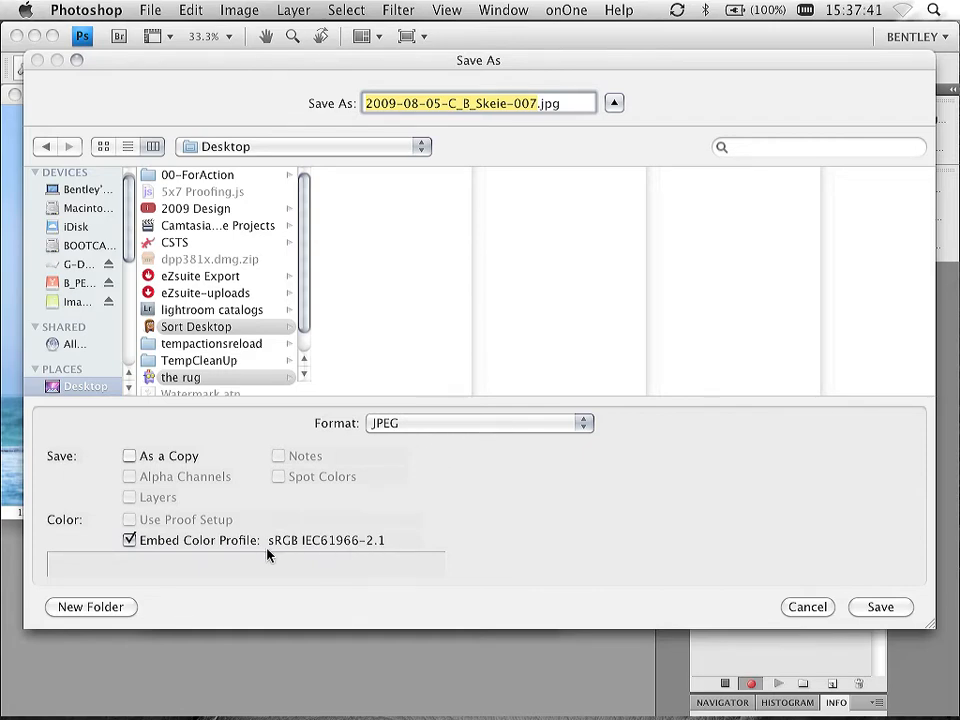
# Save the photo to the Desktop as a Quality 12 Maximum JPEG.
pyautogui.click(880, 608)
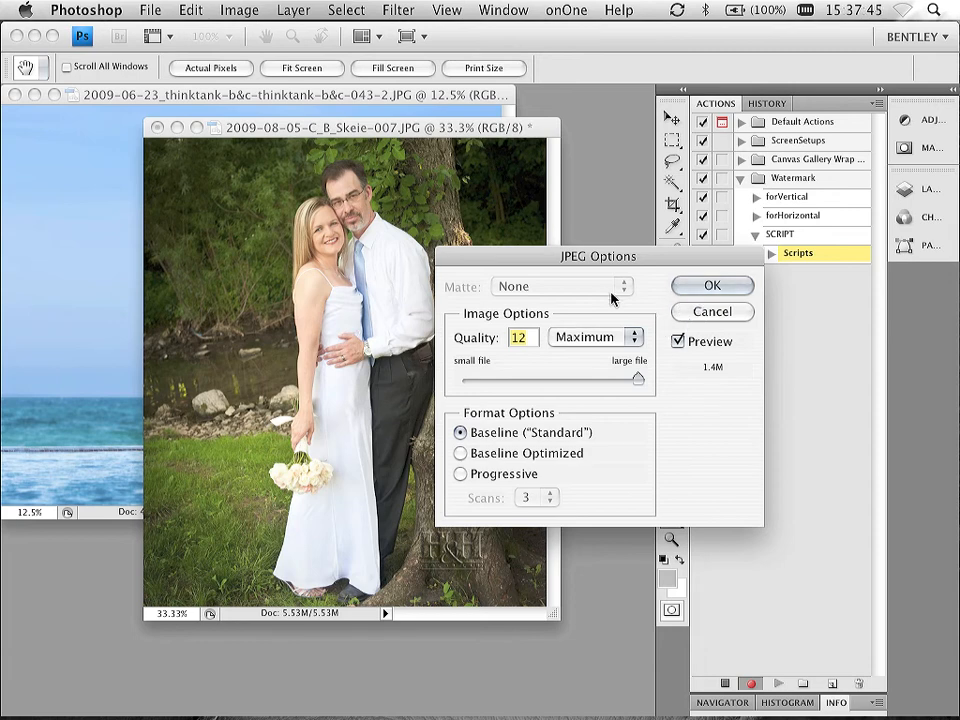
pyautogui.click(712, 284)
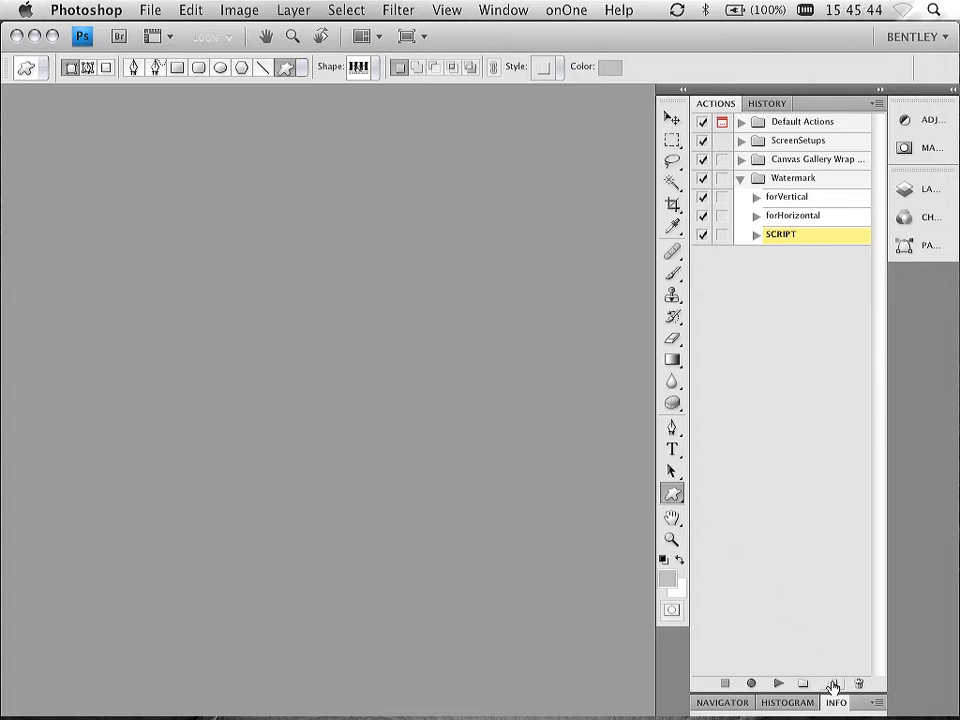
# Create a new action named RunMe in the Watermark set.
pyautogui.click(834, 684)
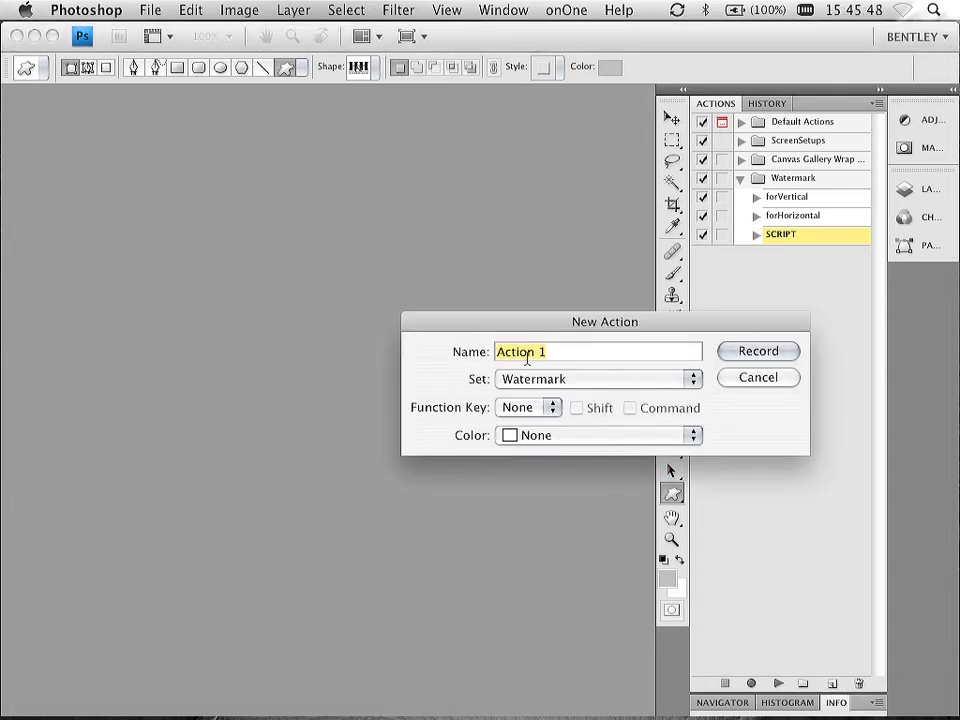
pyautogui.write('RunMe')
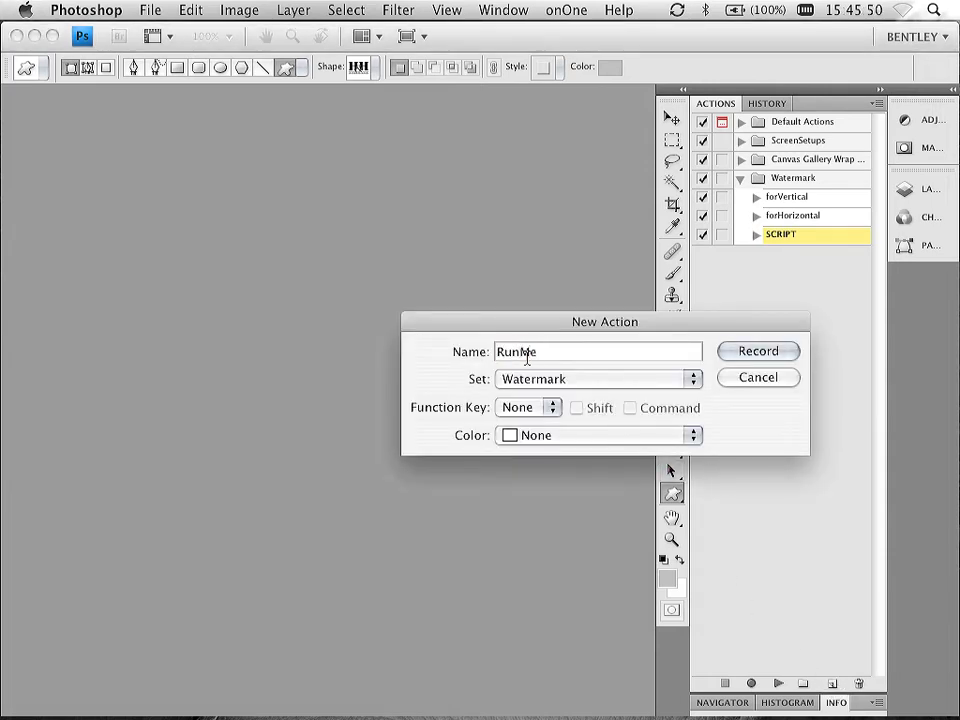
pyautogui.moveTo(672, 476)
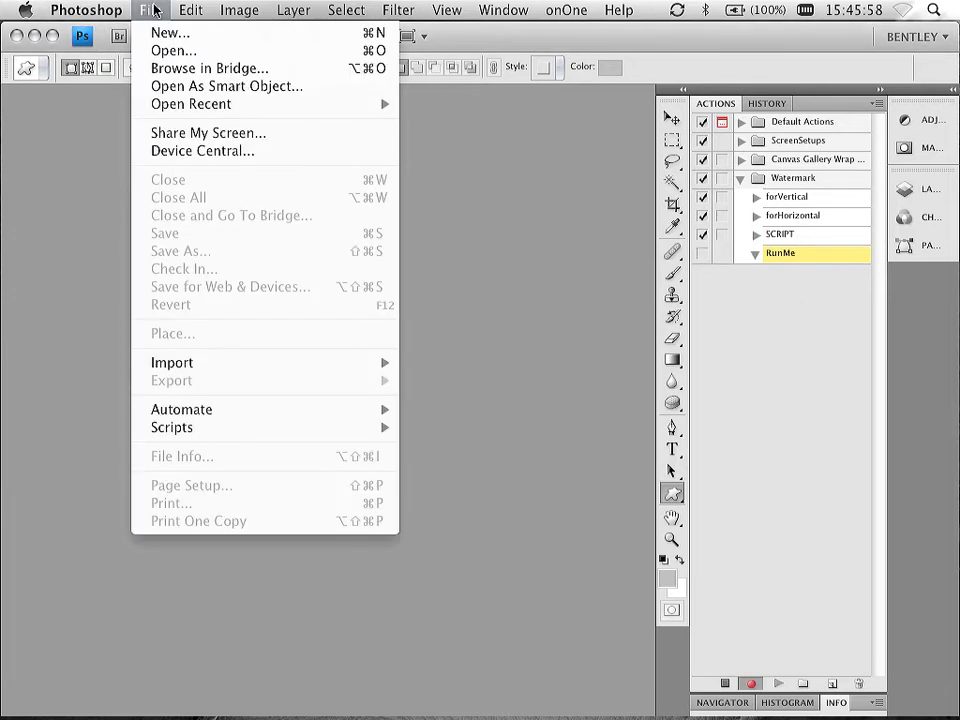
pyautogui.moveTo(180, 408)
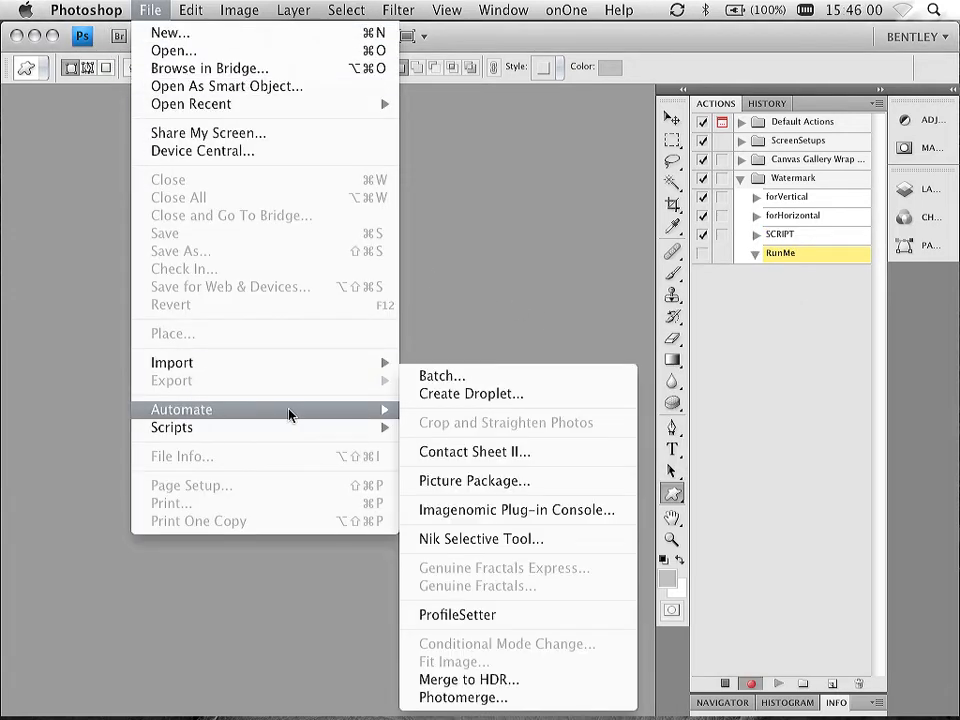
# Set Batch to play SCRIPT with cropped as source folder and proofing as destination.
pyautogui.click(440, 376)
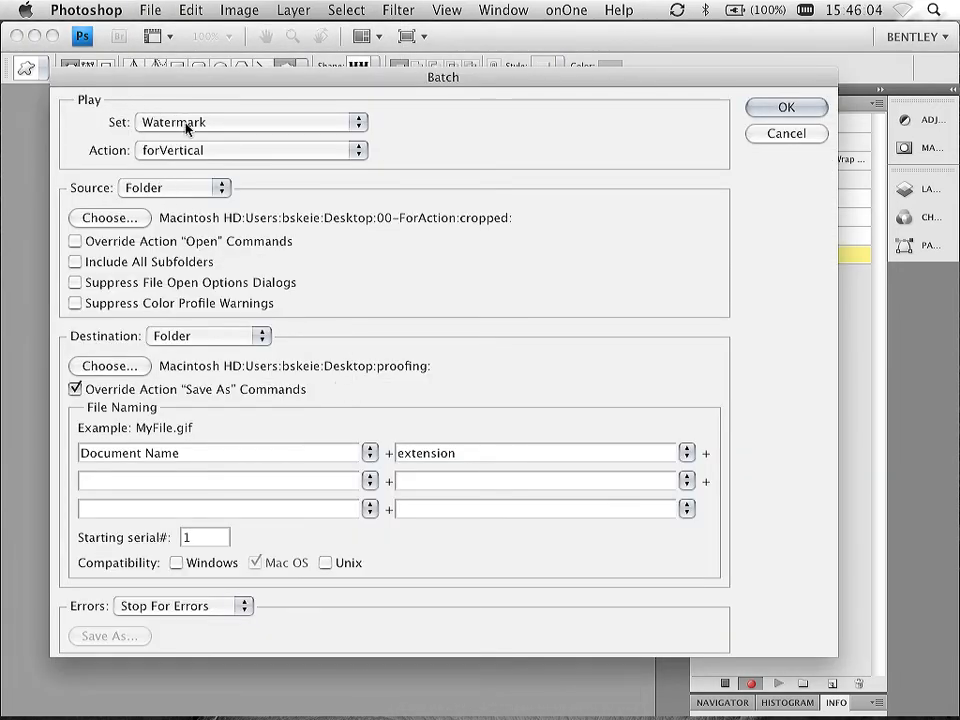
pyautogui.click(250, 150)
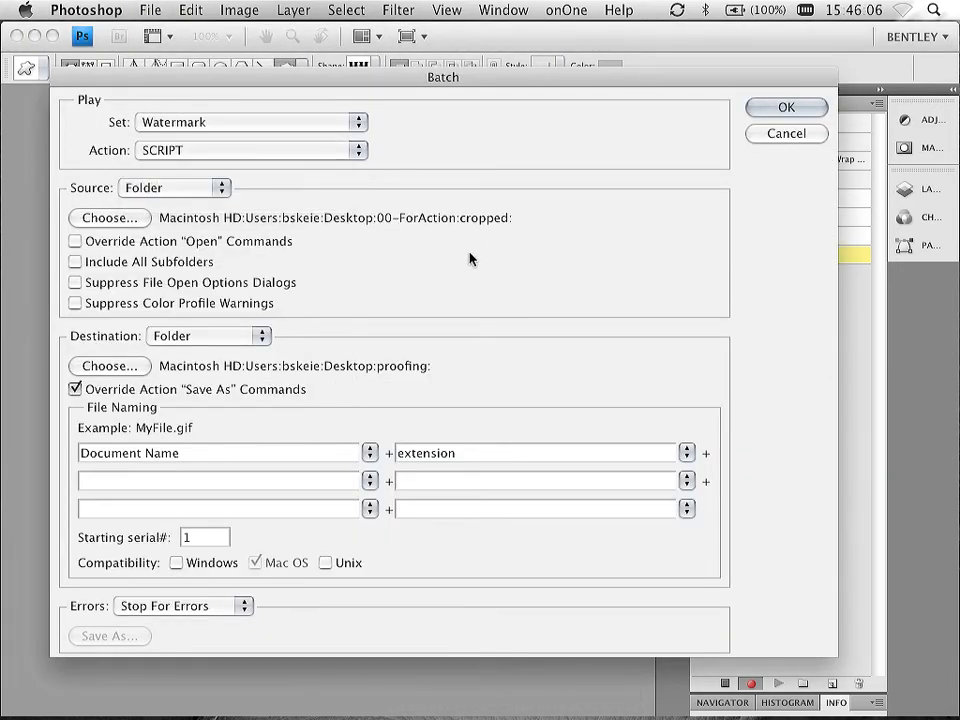
pyautogui.moveTo(156, 188)
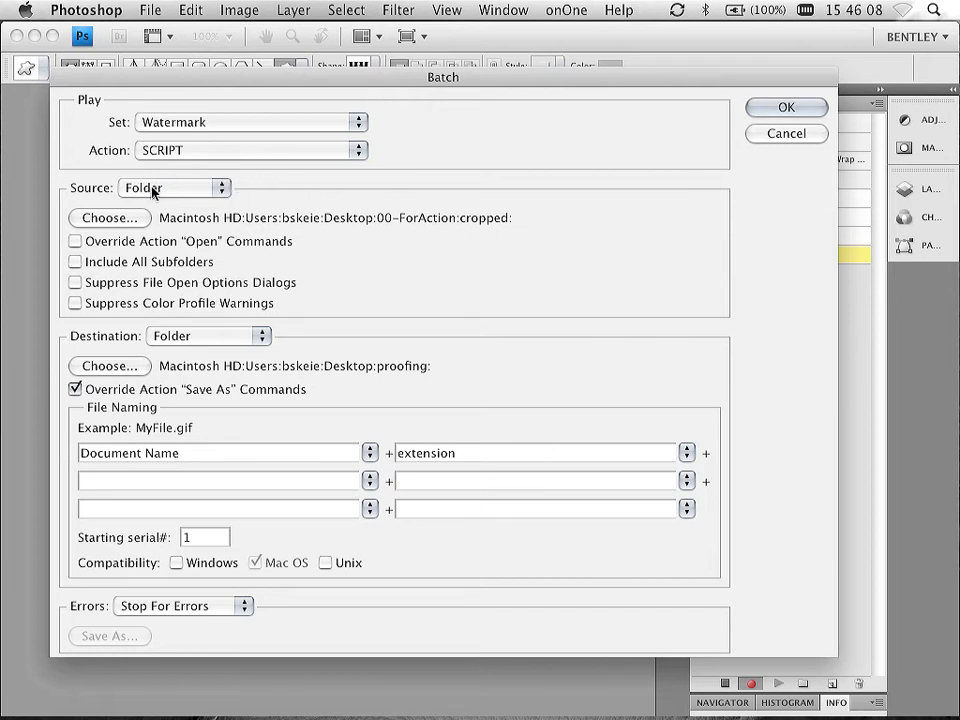
pyautogui.click(172, 188)
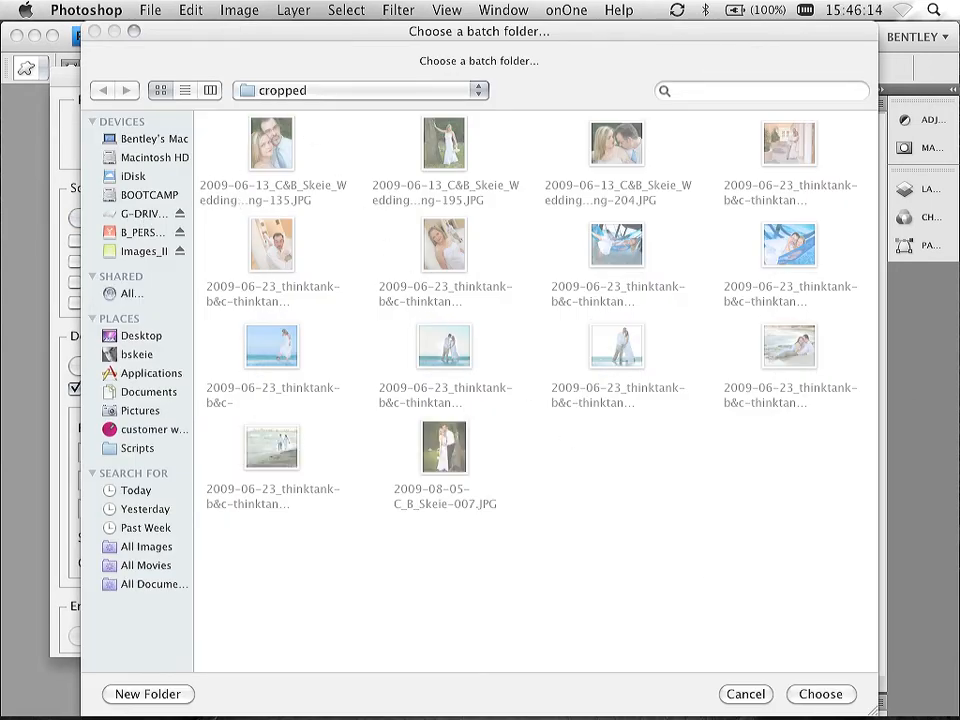
pyautogui.click(820, 694)
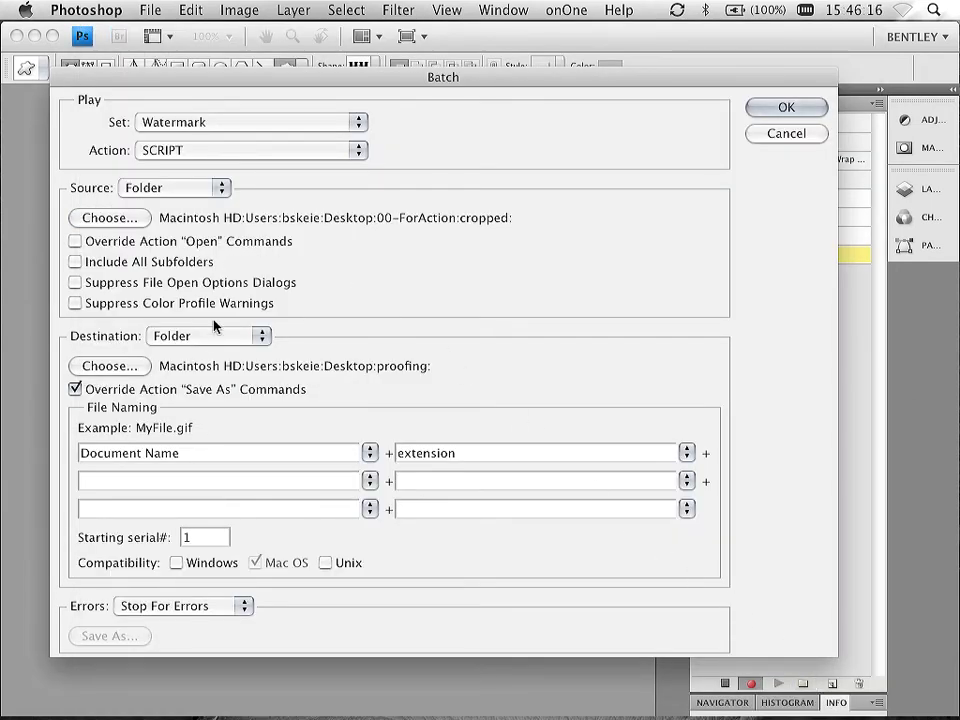
pyautogui.click(108, 364)
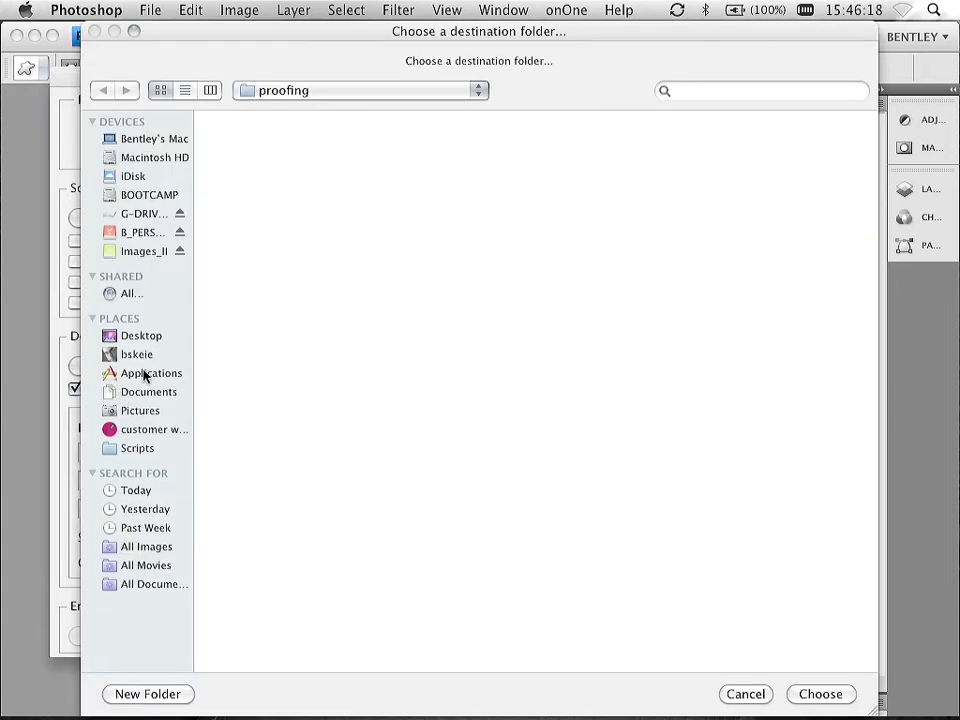
pyautogui.click(358, 90)
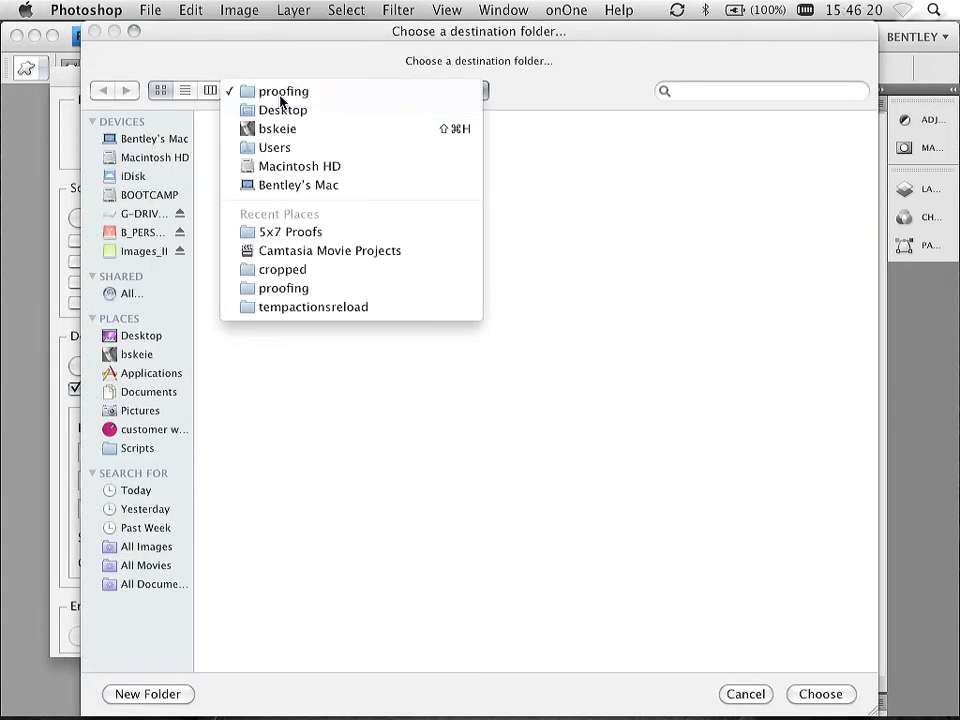
pyautogui.click(284, 92)
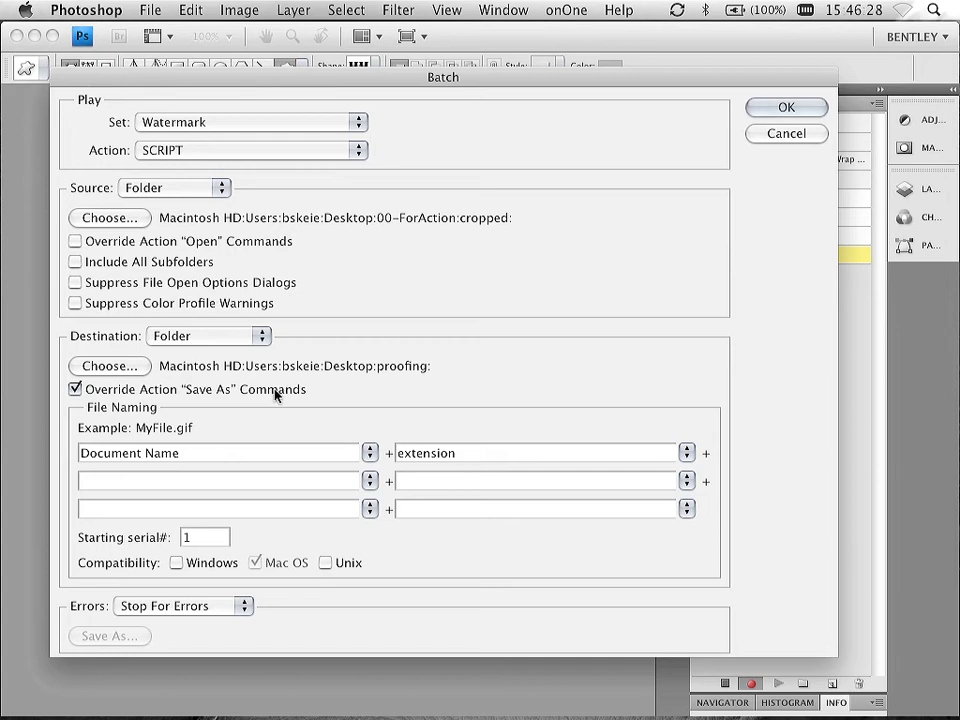
pyautogui.moveTo(416, 414)
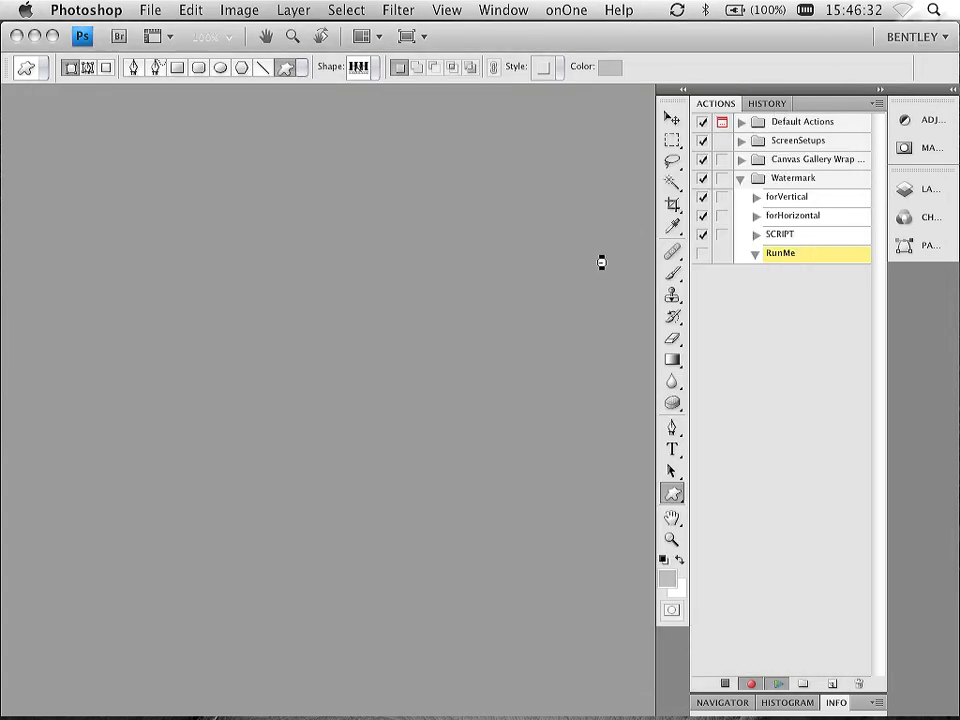
# Stop recording so RunMe holds the single Batch step.
pyautogui.click(780, 234)
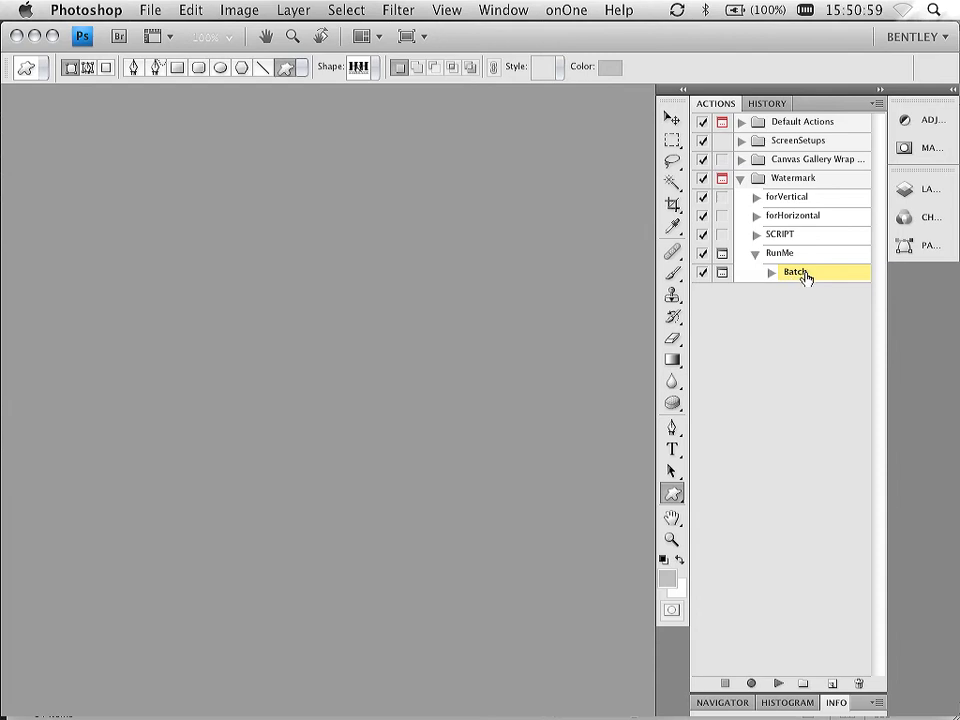
pyautogui.click(780, 252)
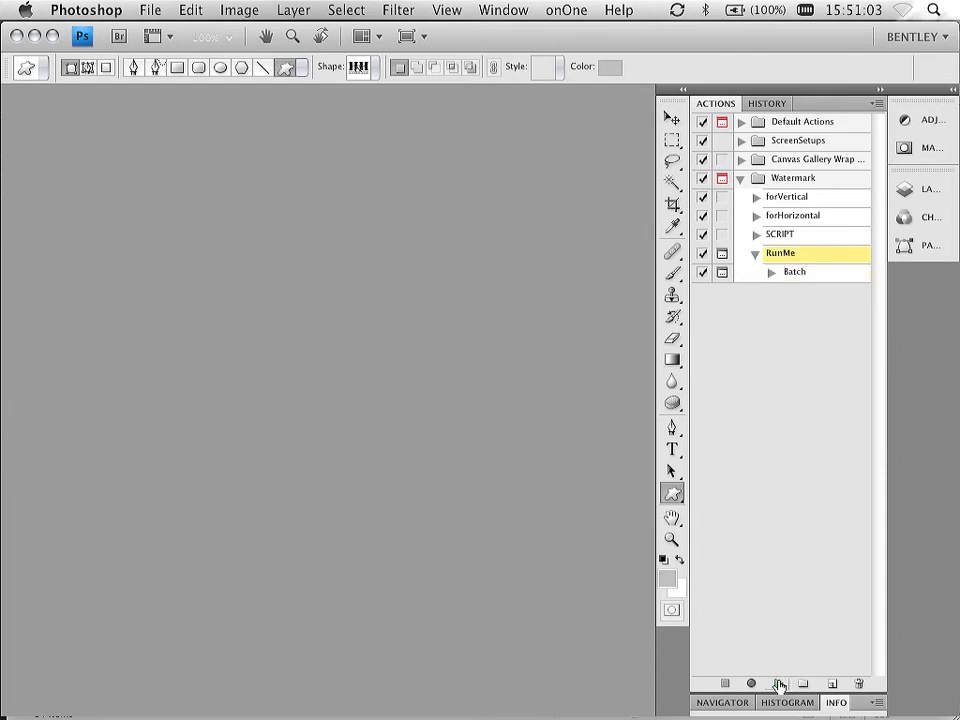
pyautogui.doubleClick(792, 272)
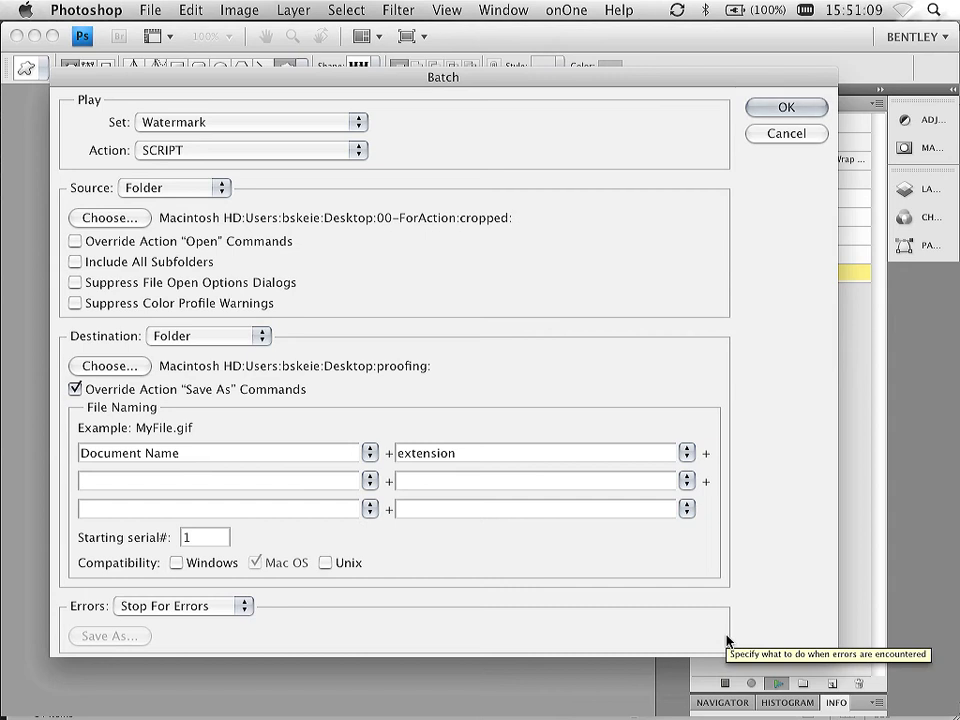
pyautogui.moveTo(148, 216)
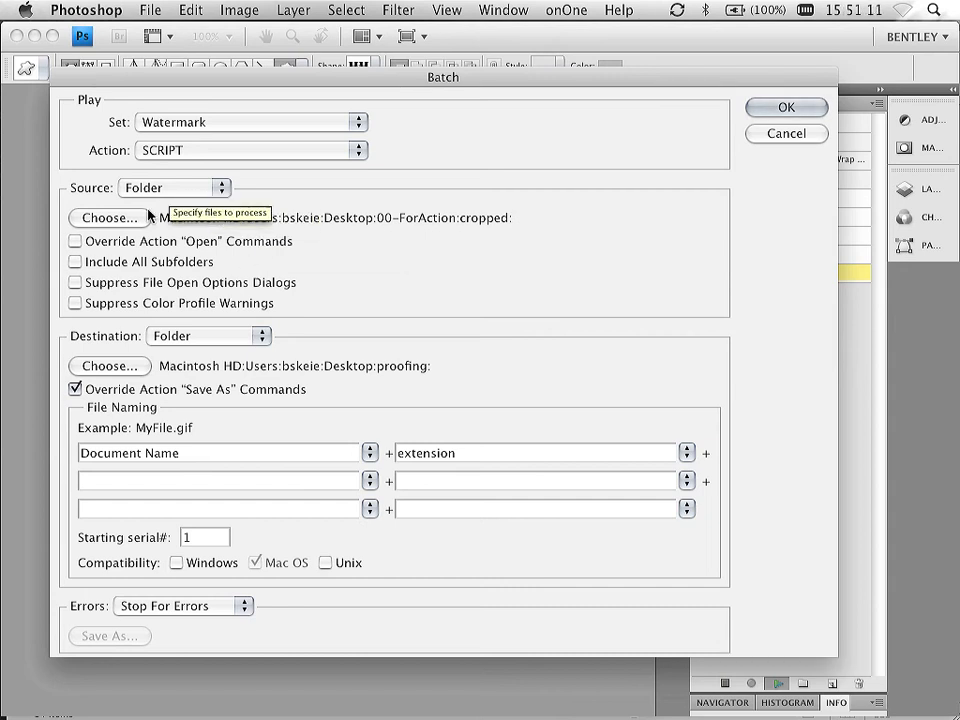
pyautogui.moveTo(148, 256)
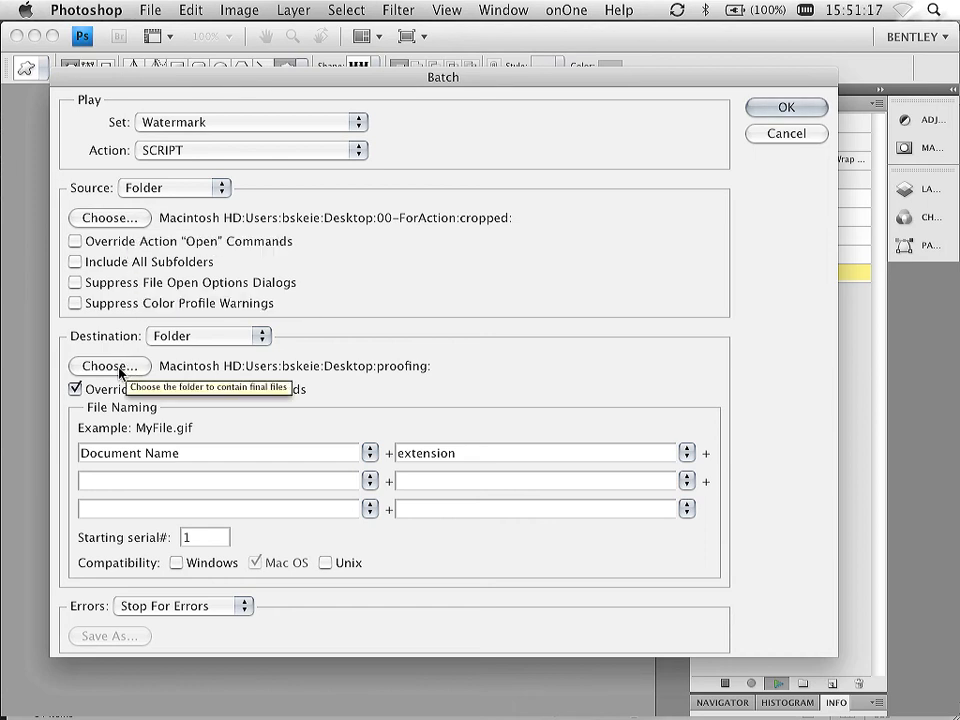
pyautogui.click(786, 108)
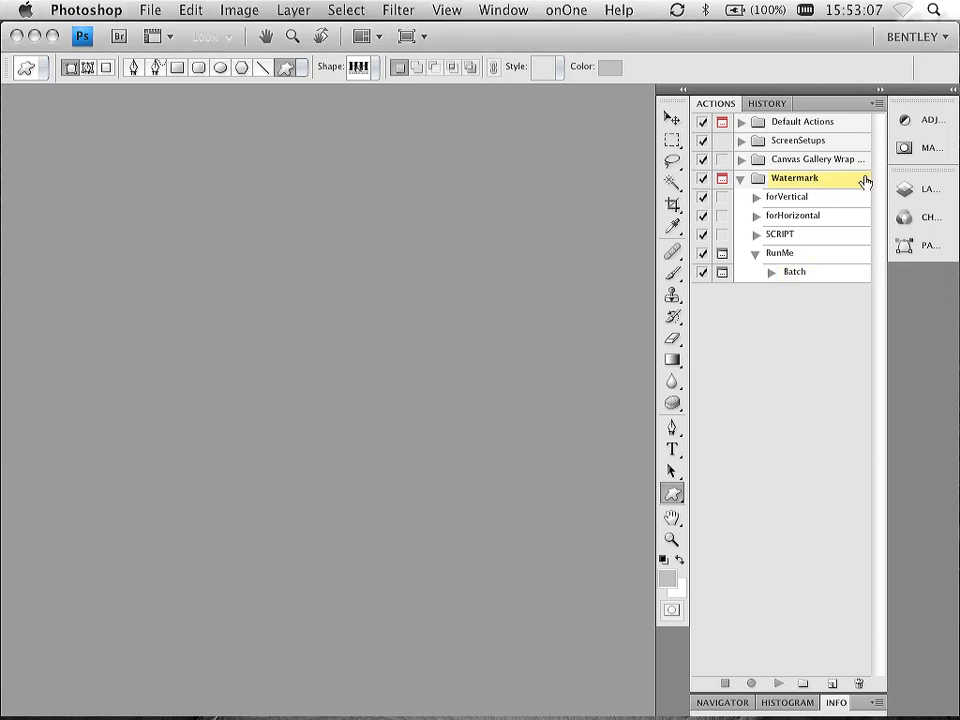
pyautogui.click(788, 196)
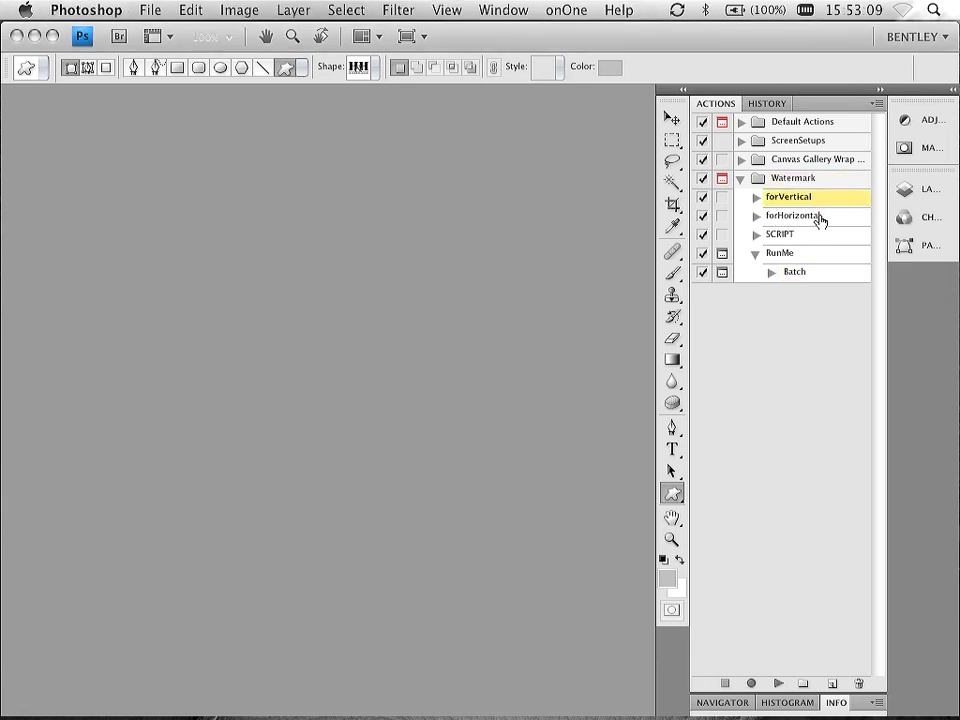
pyautogui.click(794, 216)
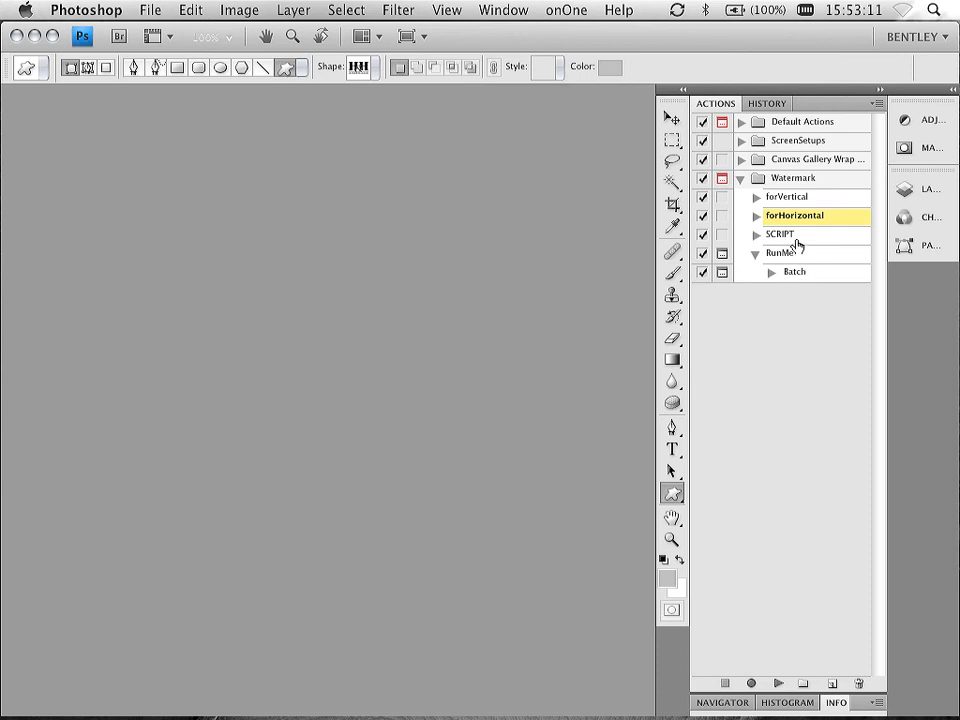
pyautogui.click(780, 234)
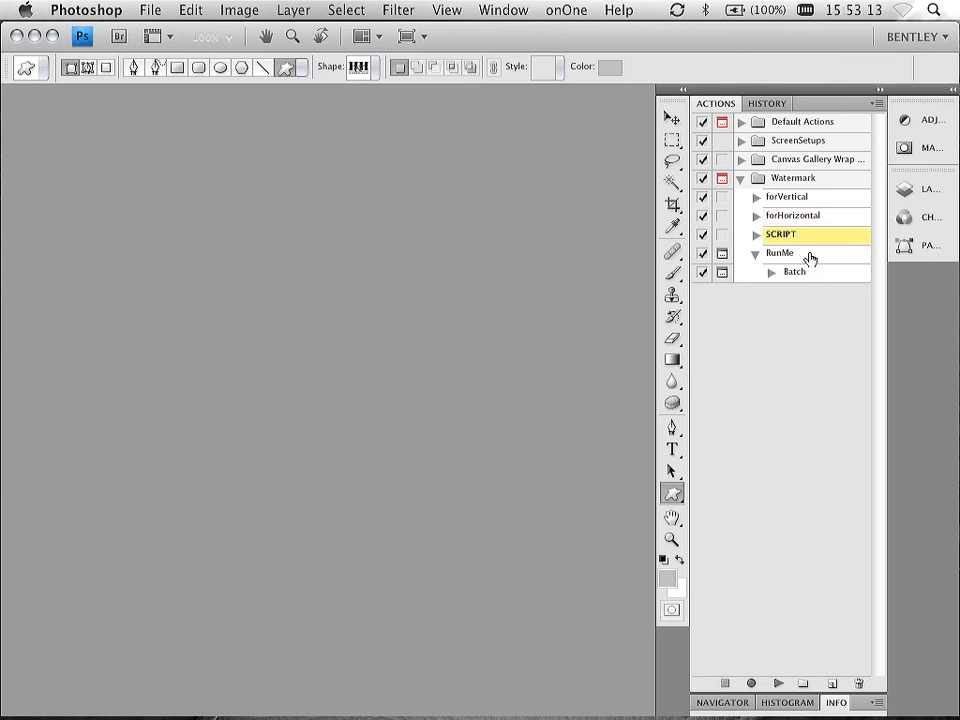
pyautogui.click(780, 252)
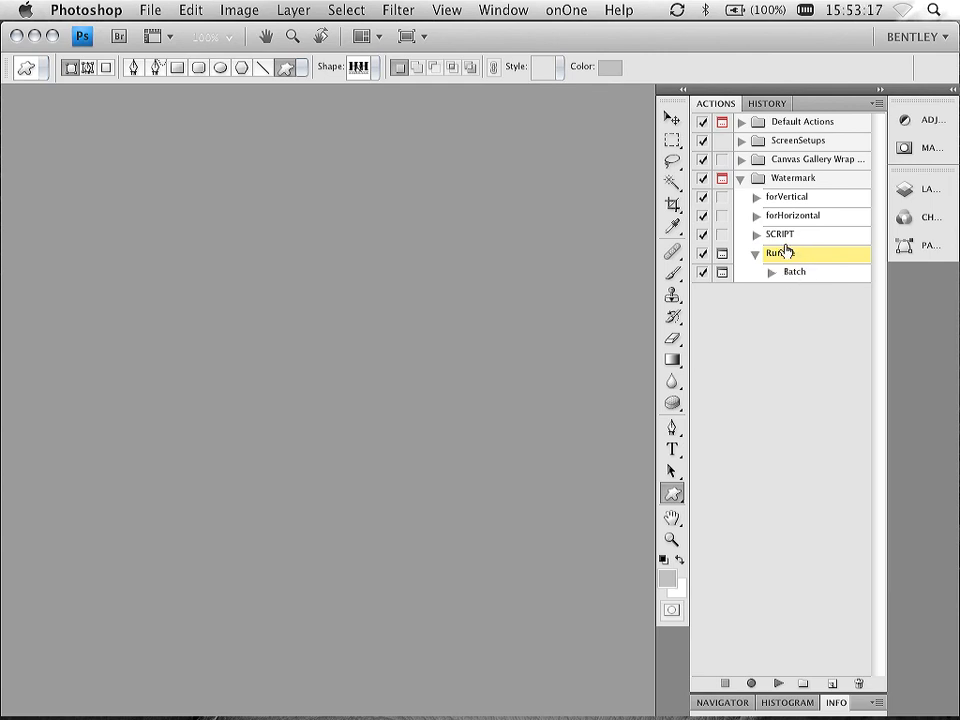
pyautogui.click(780, 234)
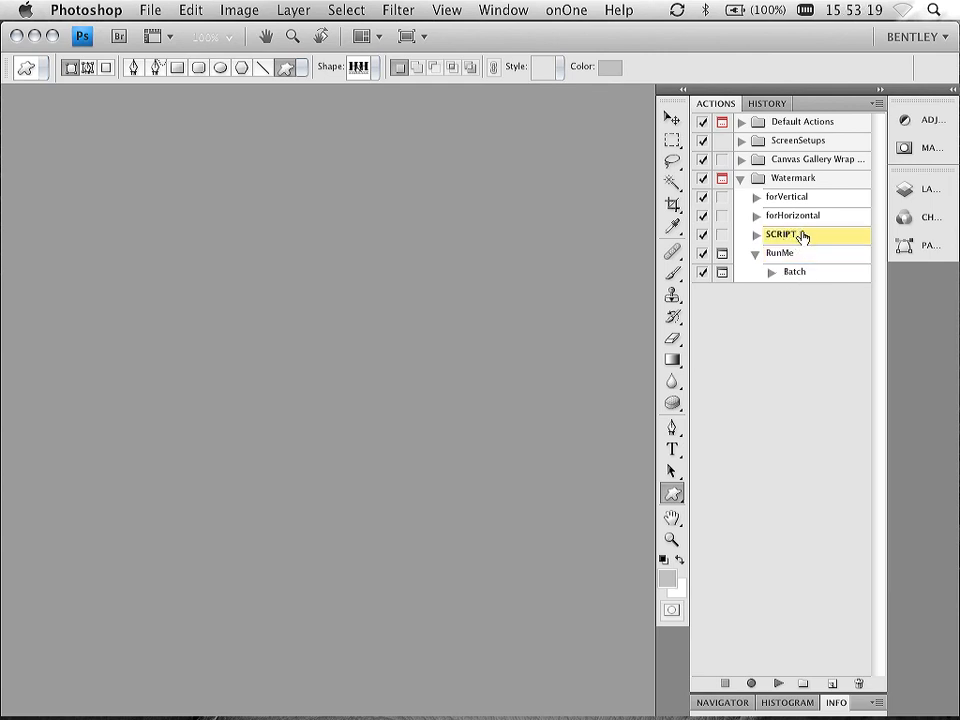